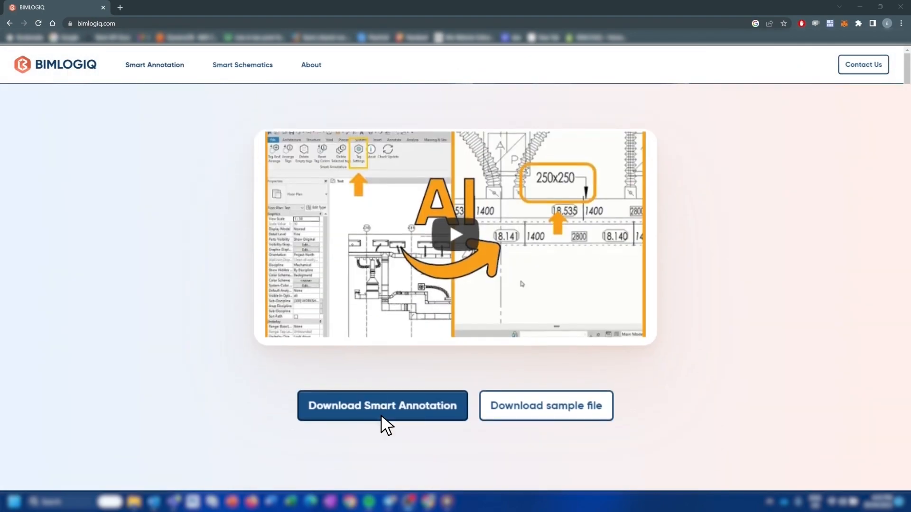
Download the Smart Annotation installer and the sample mechanical project zip from bimlogiq.com.
click(382, 406)
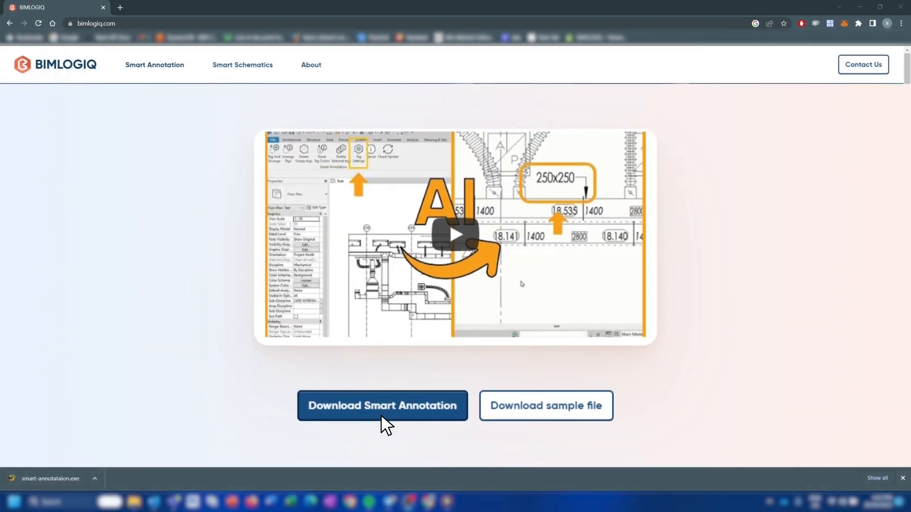
click(545, 405)
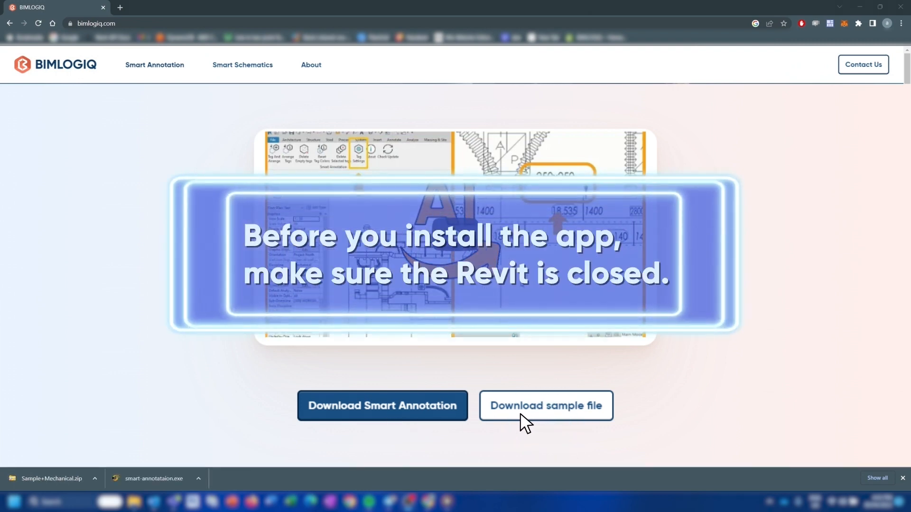
mouse_move(437, 424)
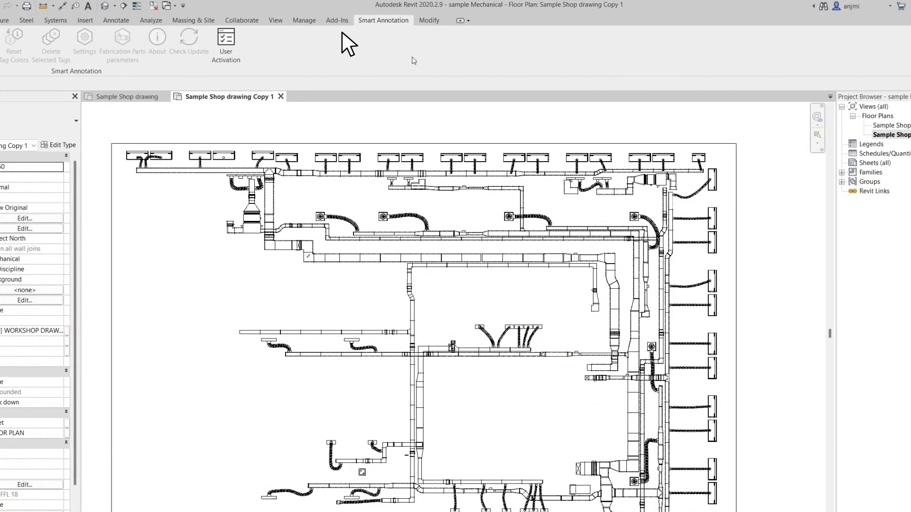
Activate the Smart Annotation add-in through User Activation and display its tagging tools.
click(226, 44)
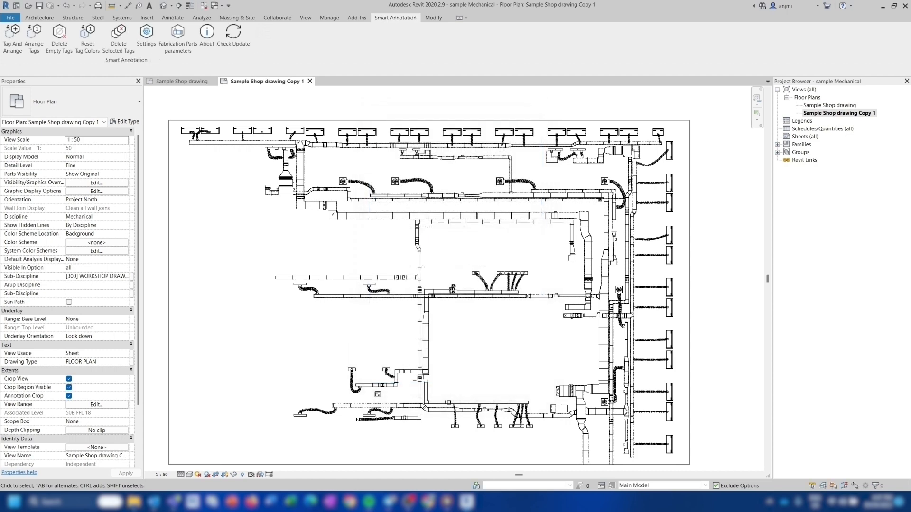
click(146, 38)
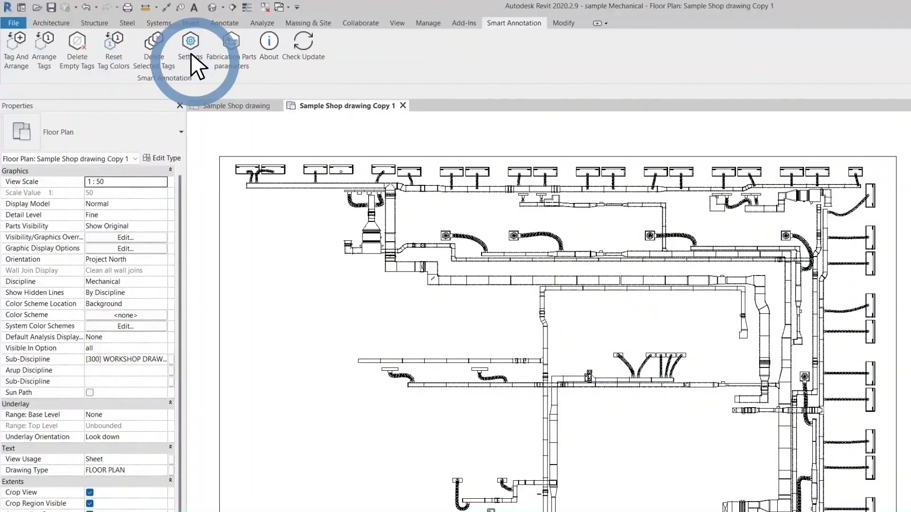
Bring up the Smart Annotation settings window with duct tag placement options.
click(190, 46)
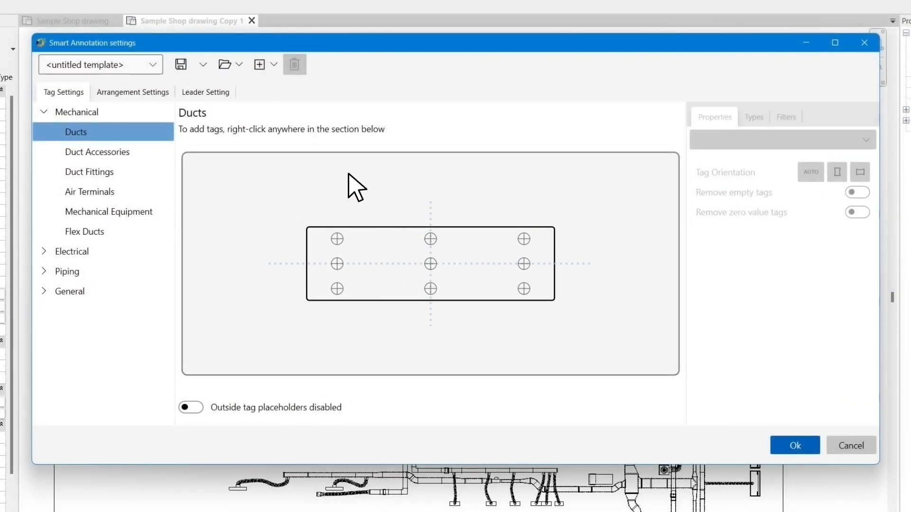
Place TagDuct_Size: Type 1 on the centre duct placeholder and enable outside tag placeholders.
right_click(356, 187)
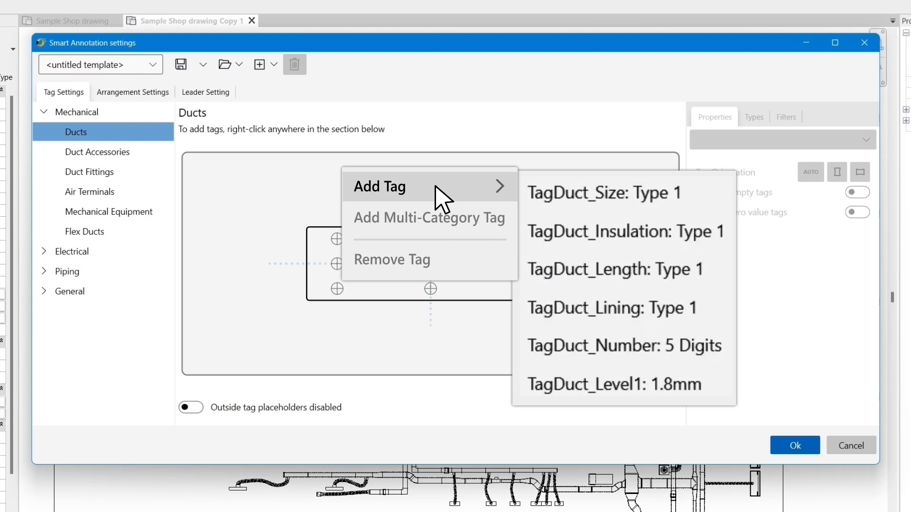
mouse_move(593, 206)
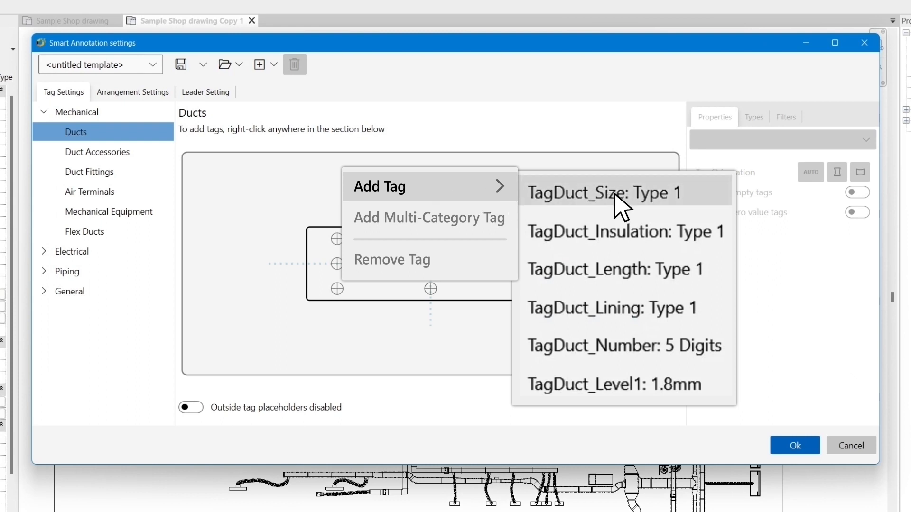
click(603, 192)
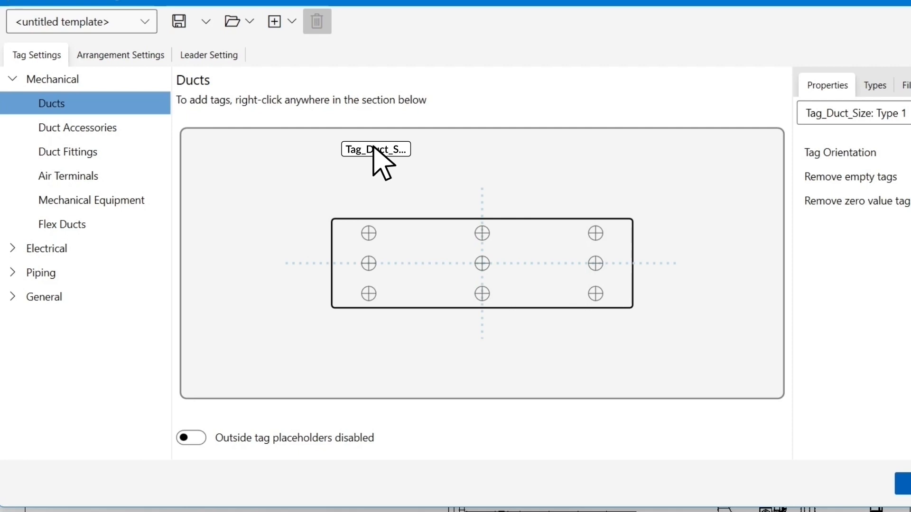
drag(376, 149, 481, 262)
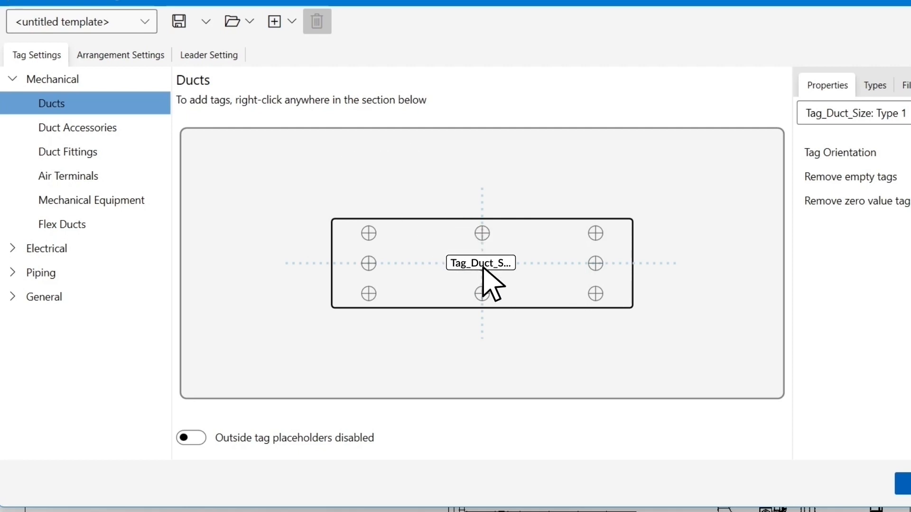
mouse_move(474, 375)
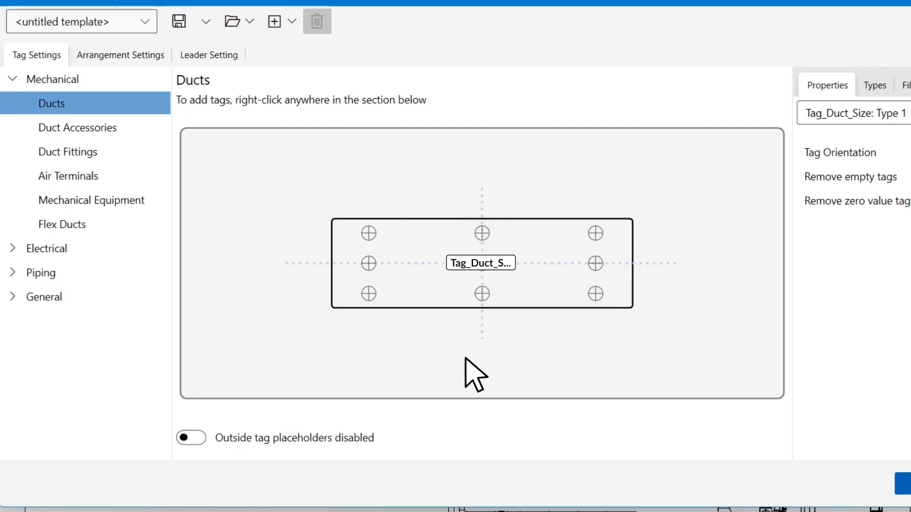
click(191, 438)
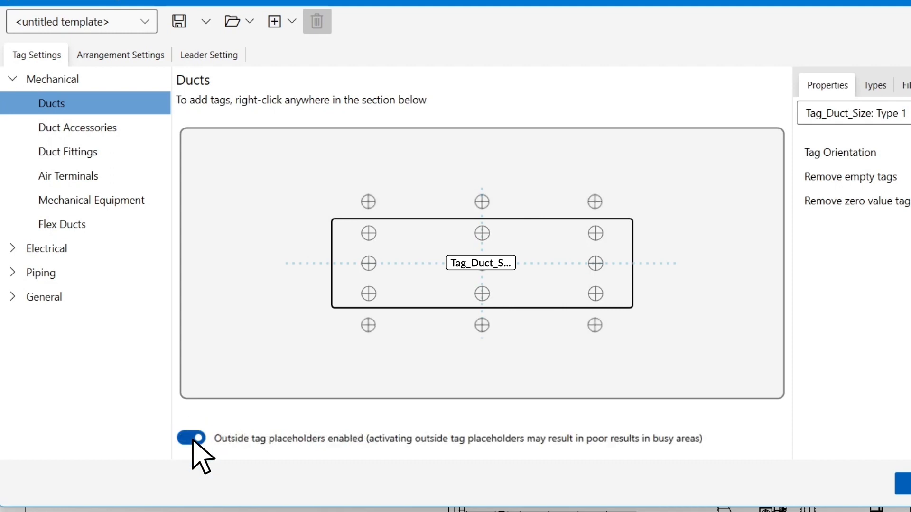
Disable outside placeholders, keep AUTO orientation, enable Remove empty tags, leave zero-value removal off.
click(191, 437)
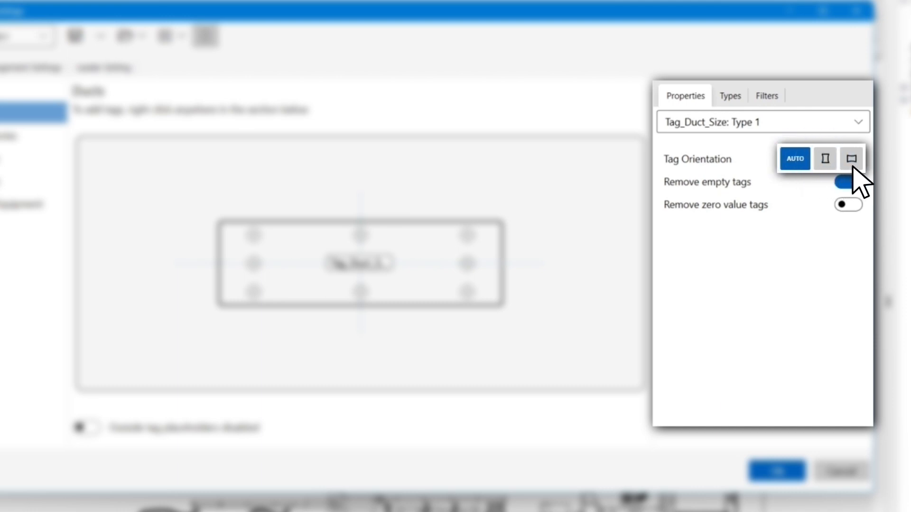
click(794, 158)
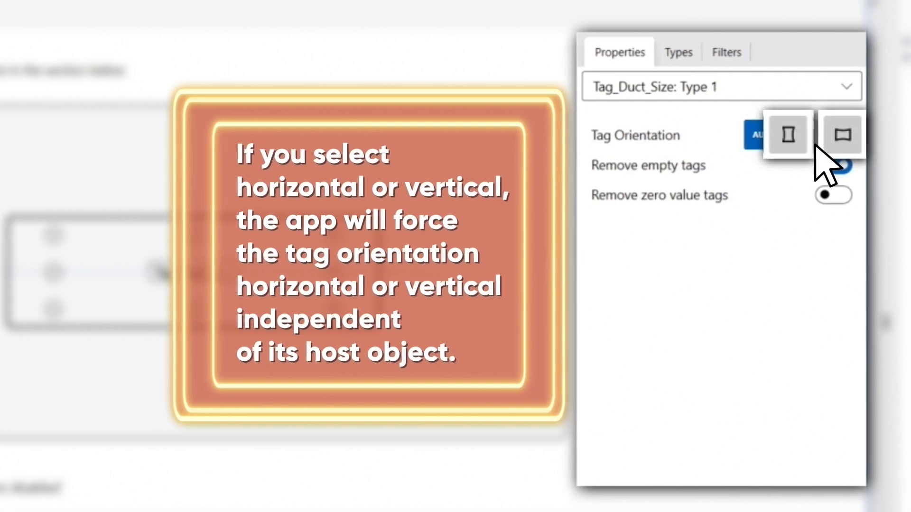
click(831, 165)
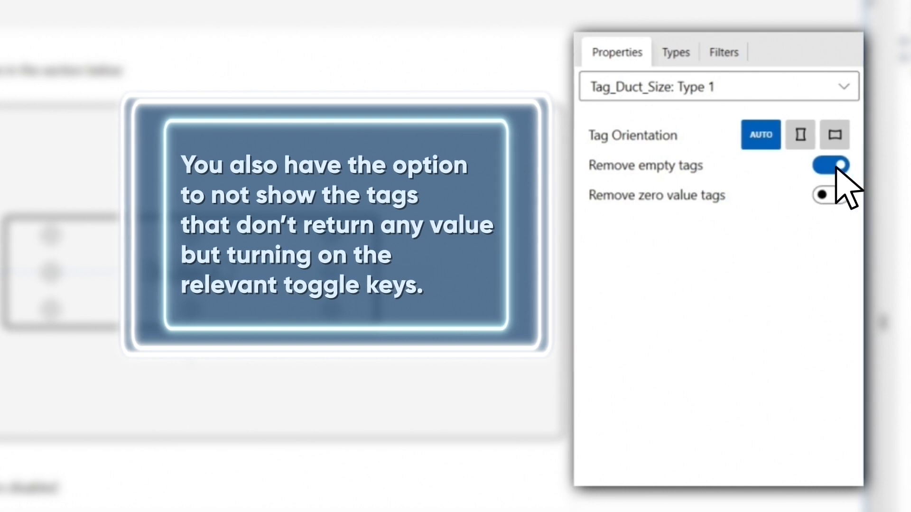
click(830, 195)
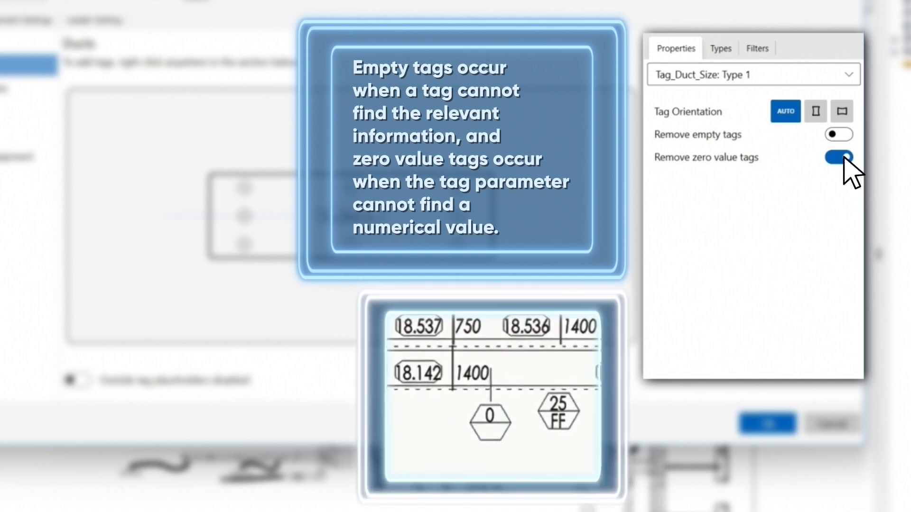
click(839, 134)
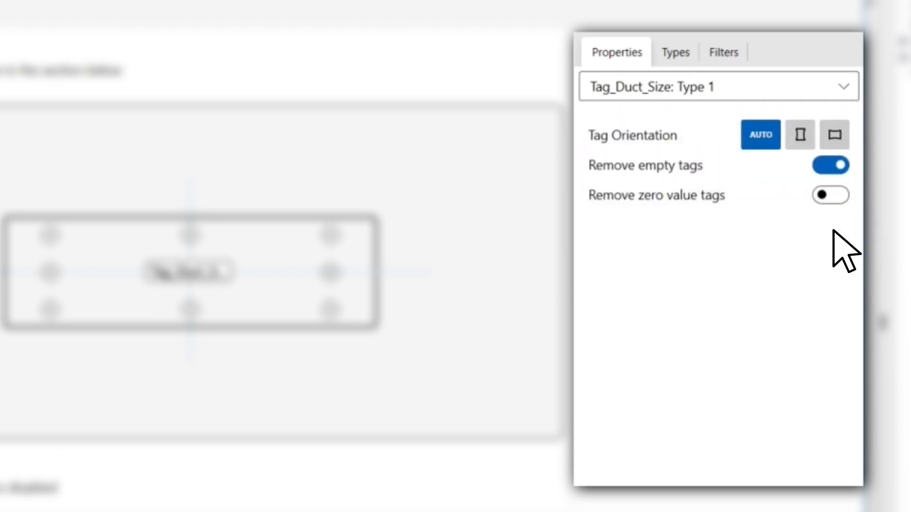
Tick Rectangular Duct as the only duct type for the size tag.
click(675, 52)
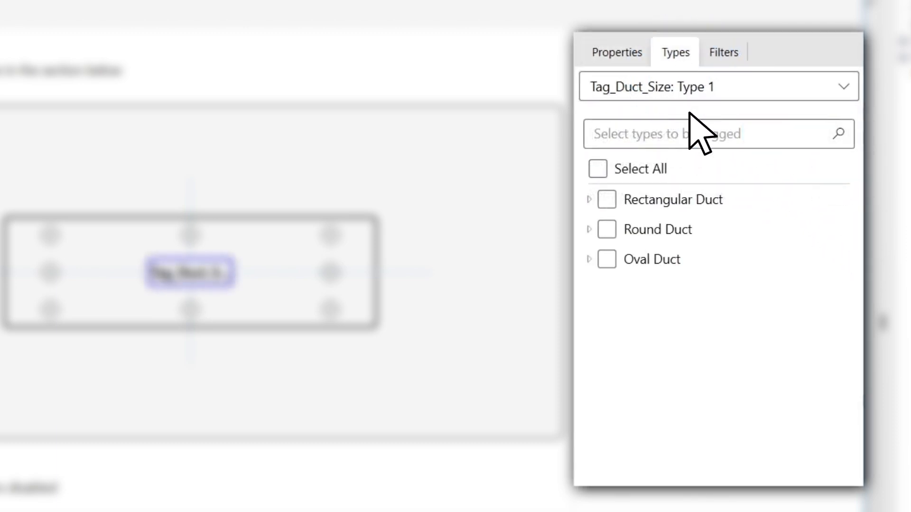
mouse_move(731, 308)
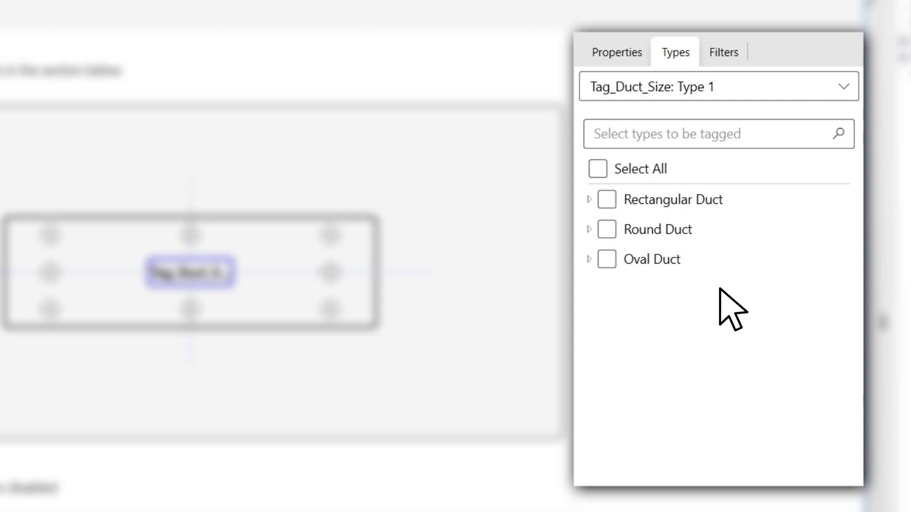
mouse_move(671, 267)
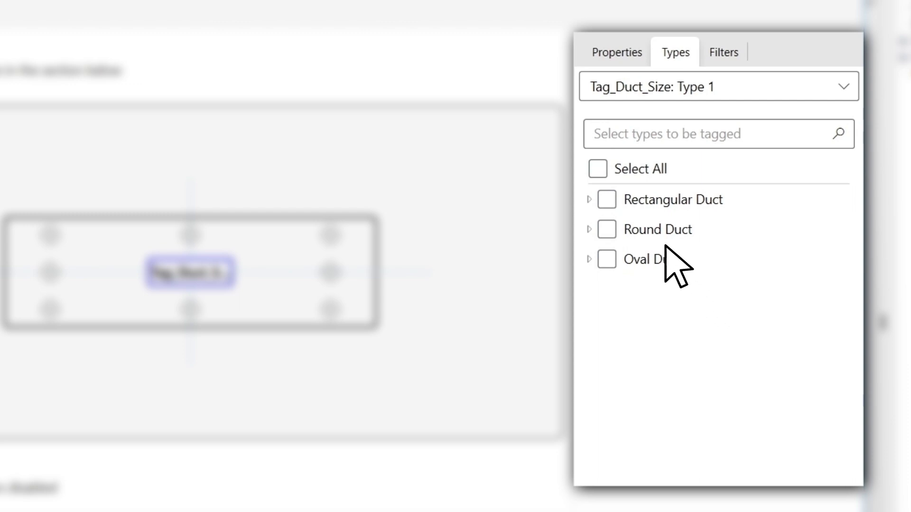
click(607, 199)
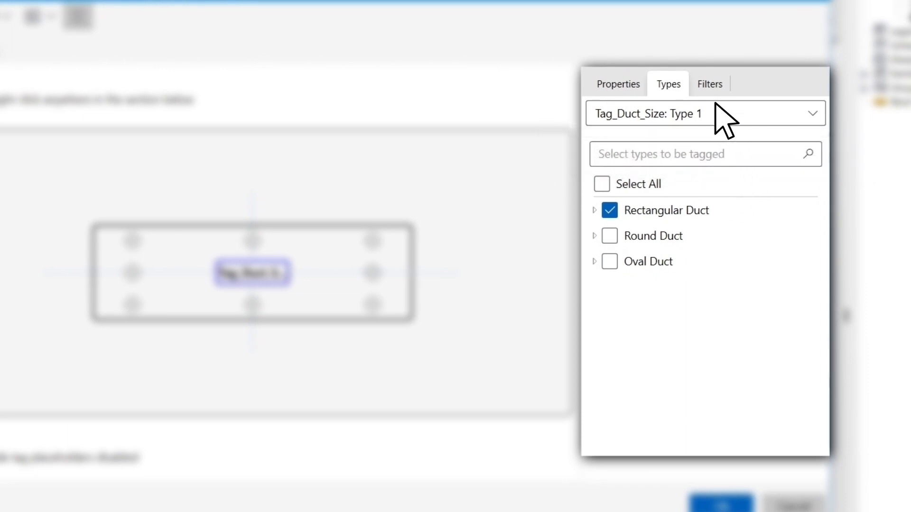
Filter the size tag to horizontal ducts with a 50 mm minimum length.
click(709, 84)
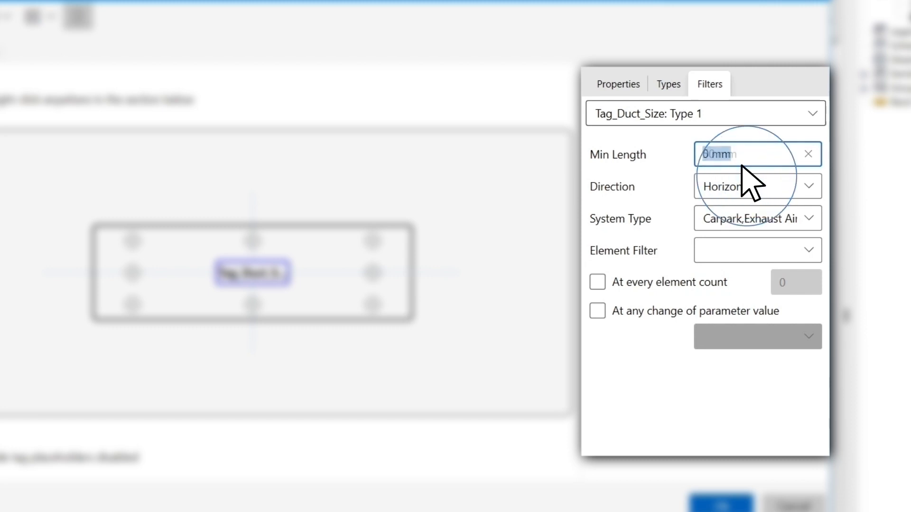
text(50 mm)
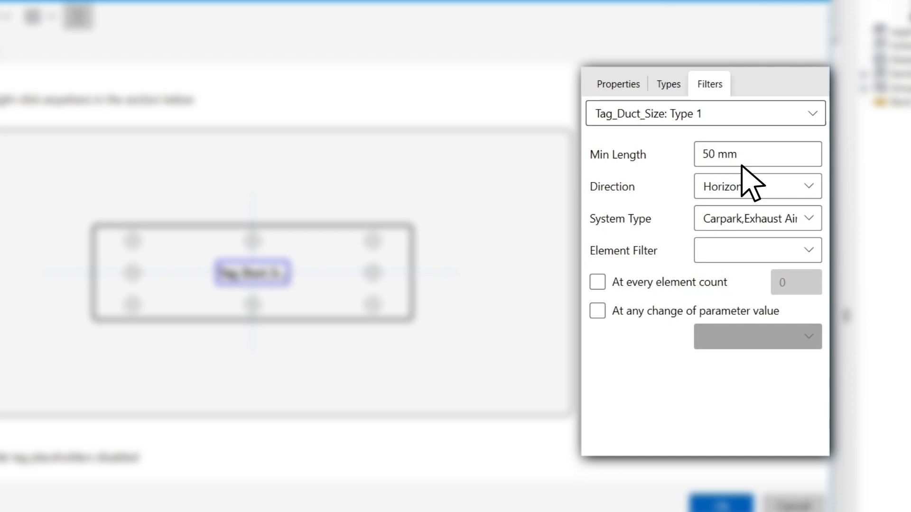
mouse_move(669, 204)
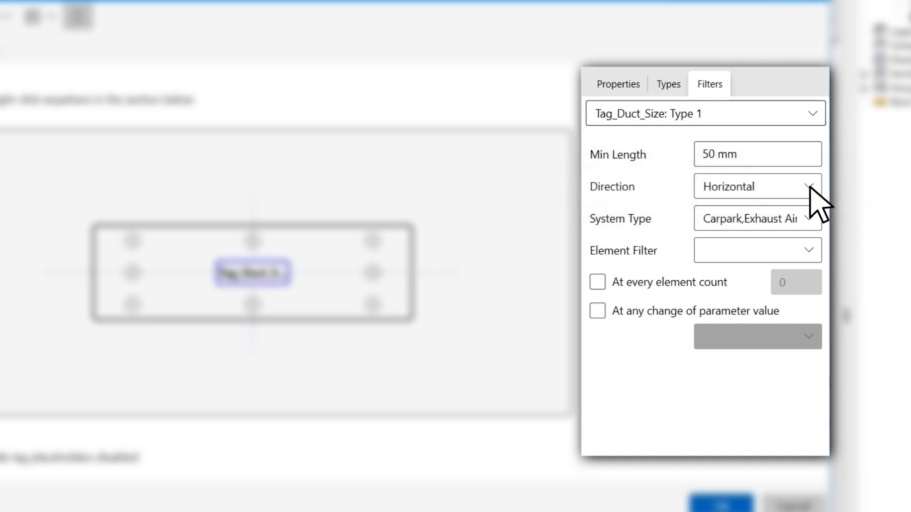
click(809, 186)
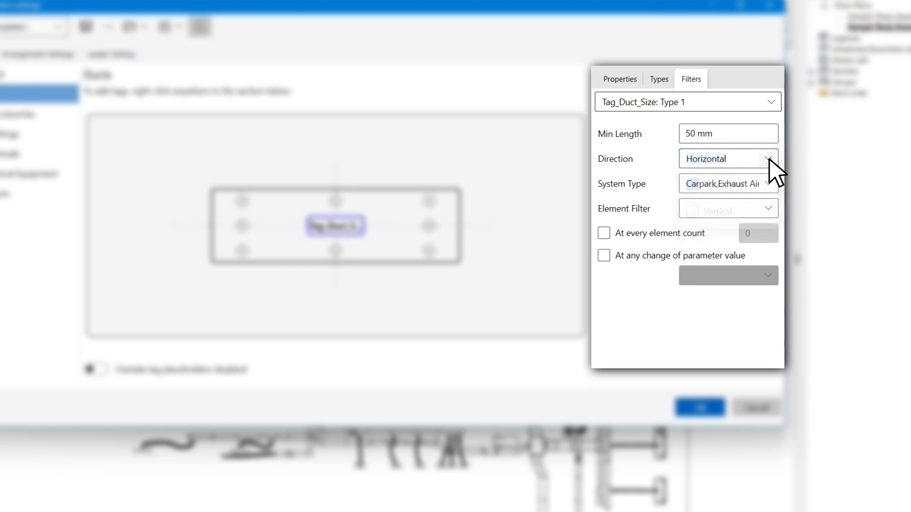
Keep every duct system type, Carpark through Undefined, checked in the System Type filter.
click(768, 184)
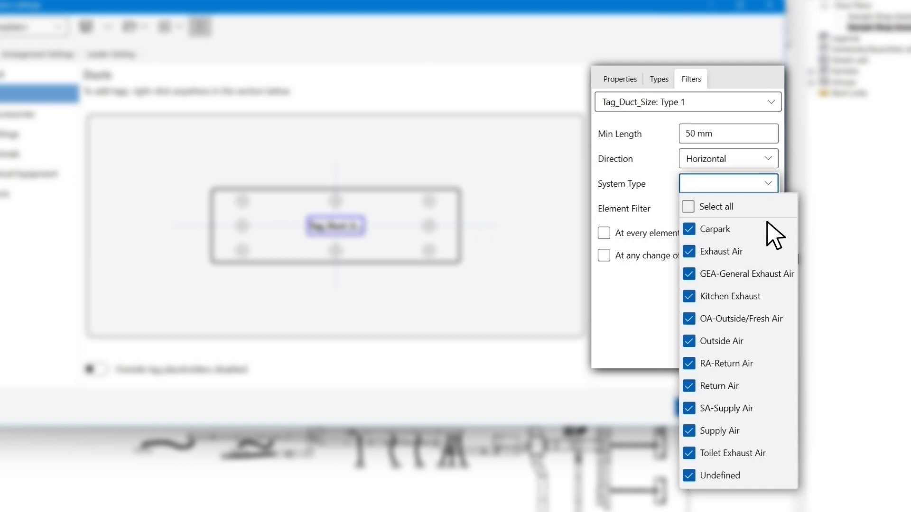
mouse_move(770, 314)
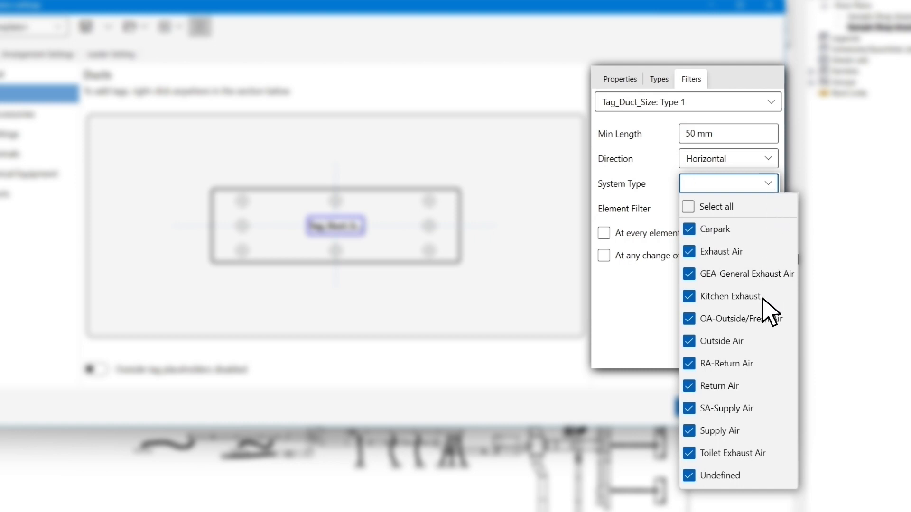
mouse_move(767, 313)
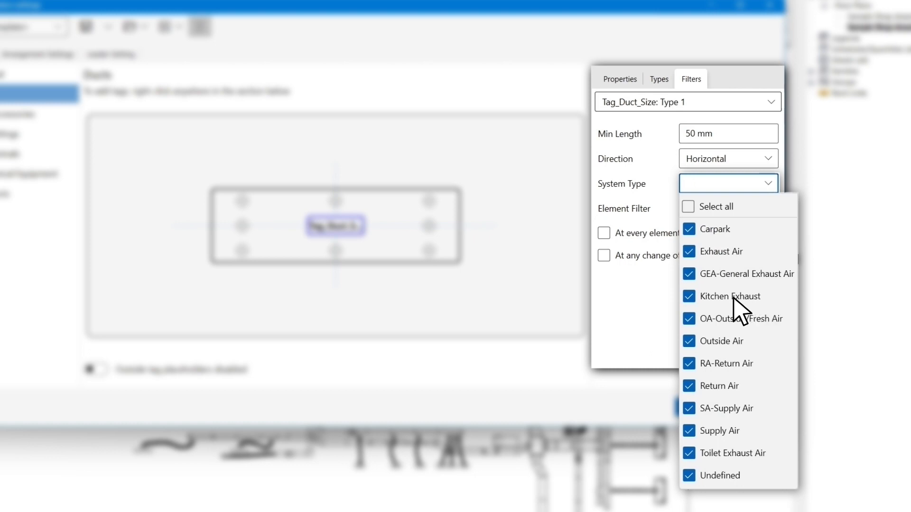
click(689, 295)
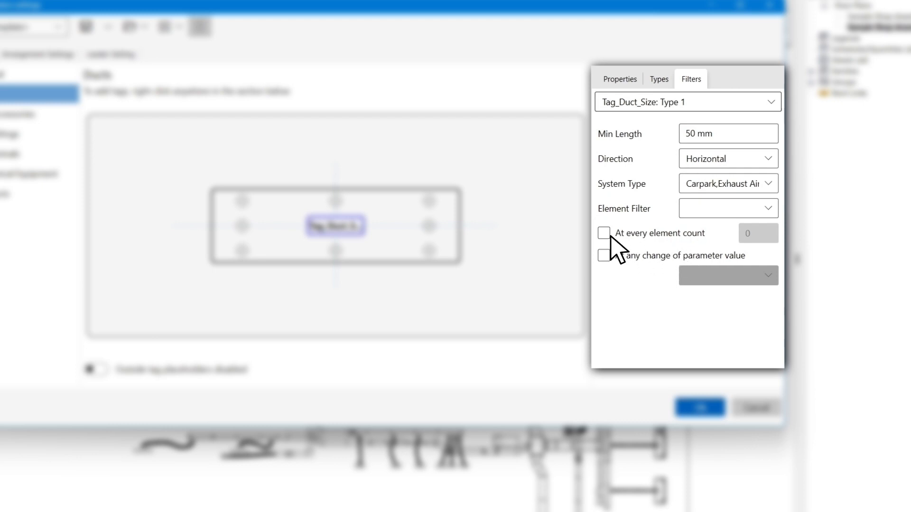
Try 'At every element count' of 3, then 'At any change of parameter value'.
click(604, 233)
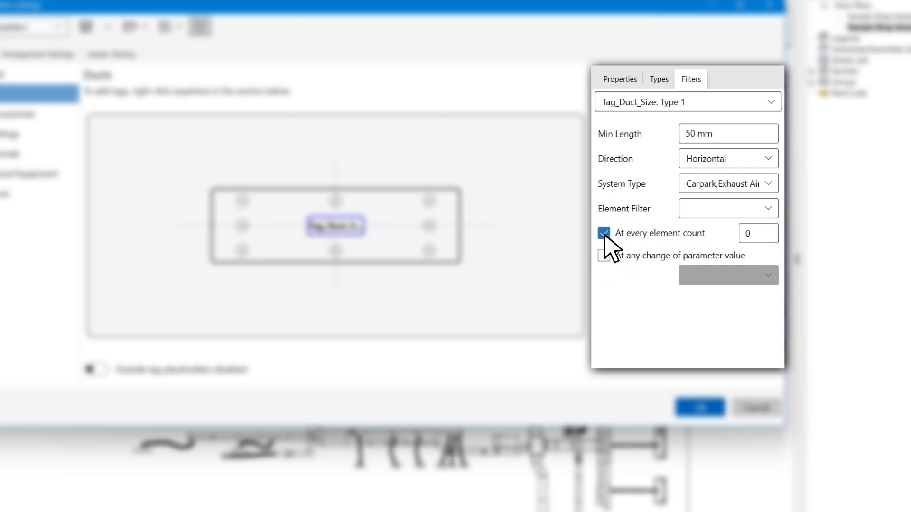
text(3)
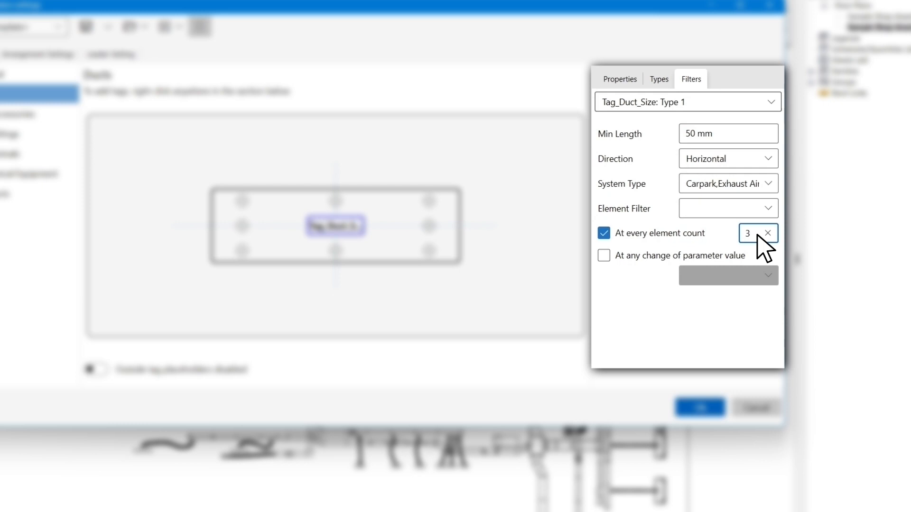
click(604, 233)
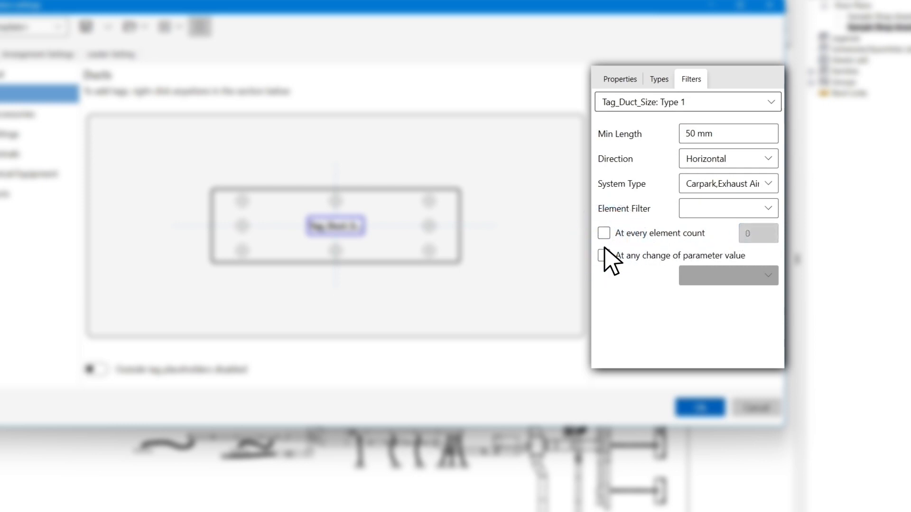
click(603, 256)
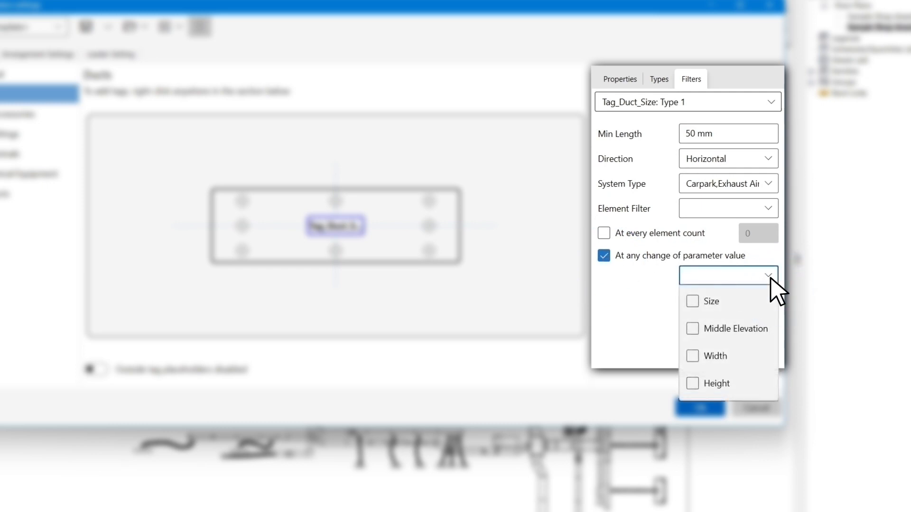
click(603, 256)
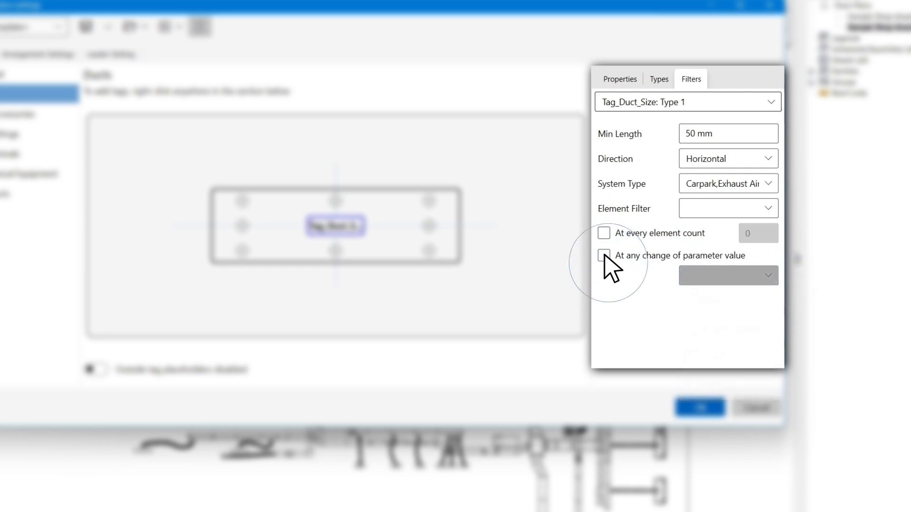
Turn off parameter-change tagging and set the arrangement to keep tags separate.
click(603, 233)
text(3)
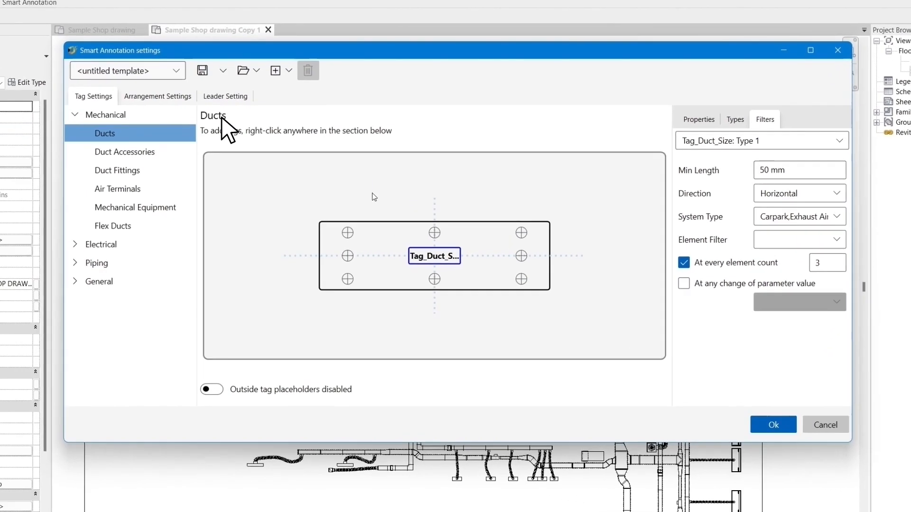
click(158, 97)
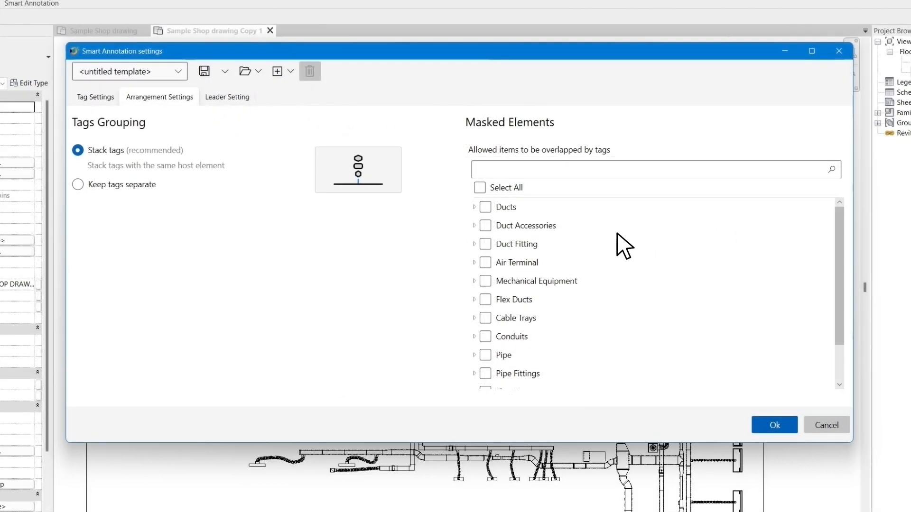
mouse_move(429, 216)
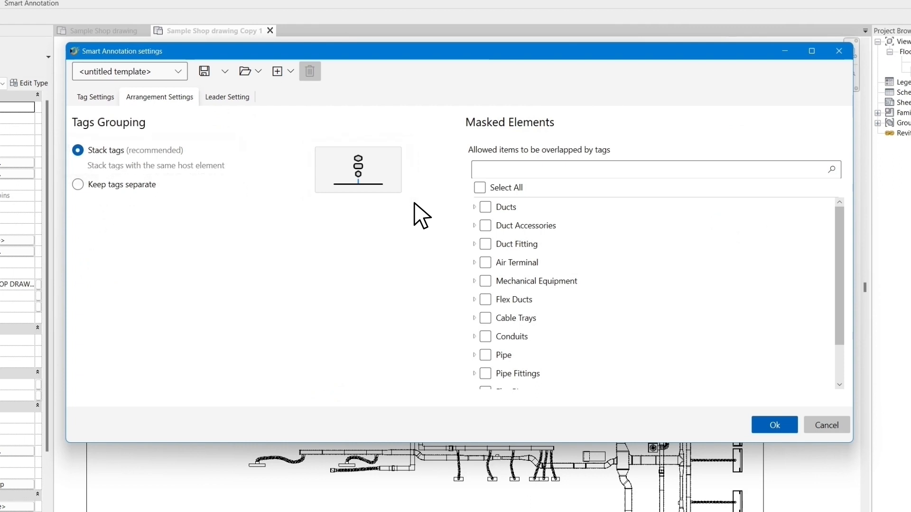
mouse_move(215, 206)
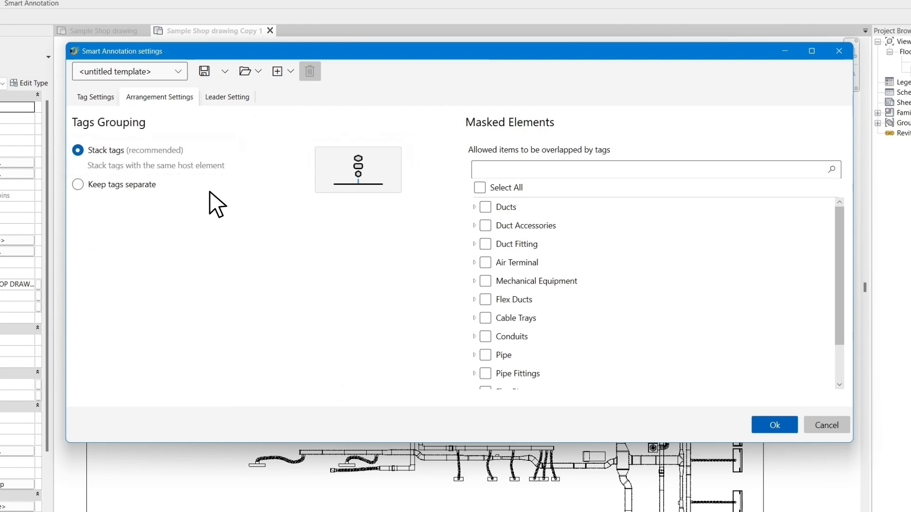
click(77, 184)
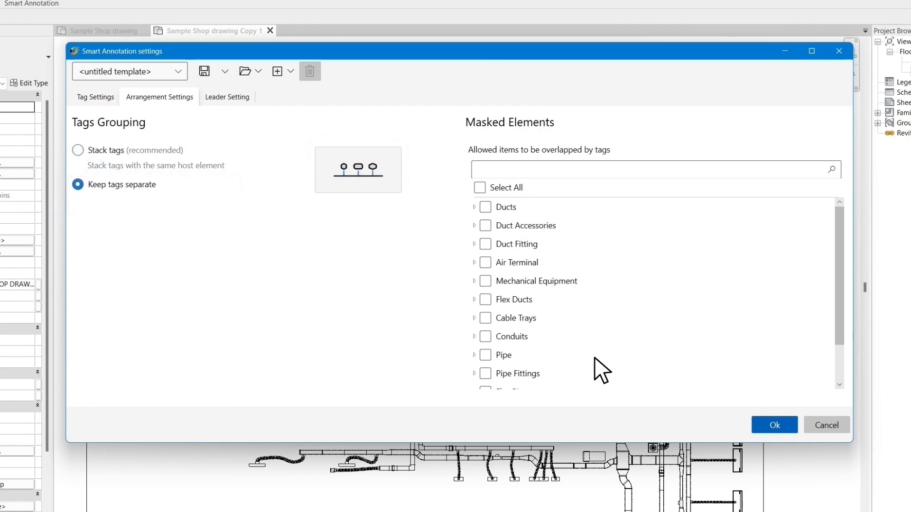
mouse_move(657, 388)
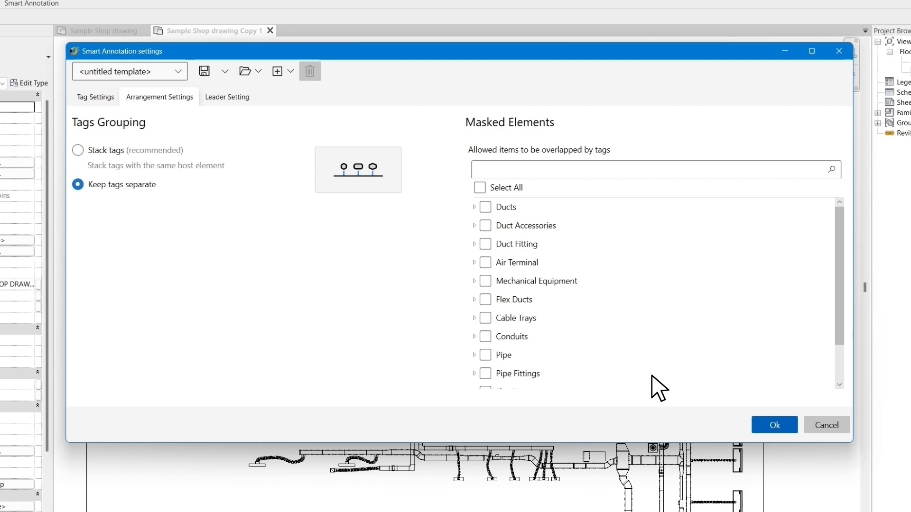
mouse_move(535, 267)
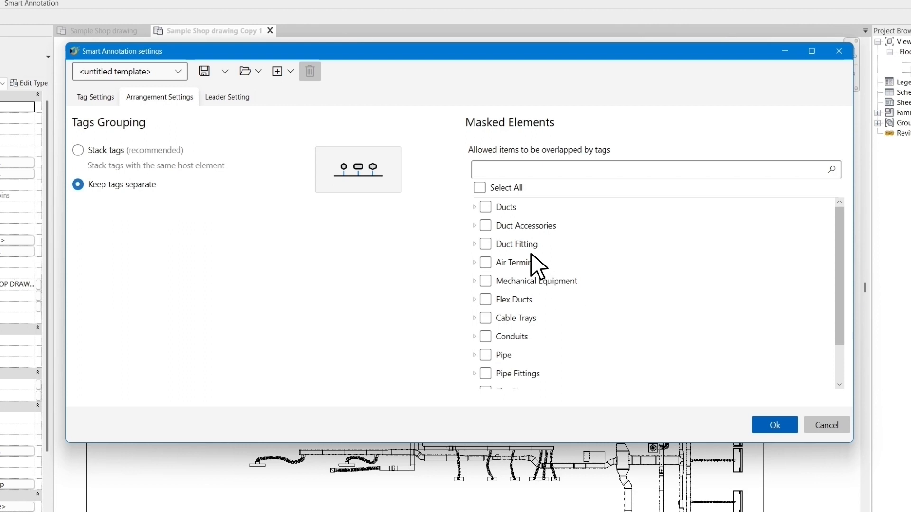
Mark only Flex Ducts as a masked element that tags may overlap.
click(485, 207)
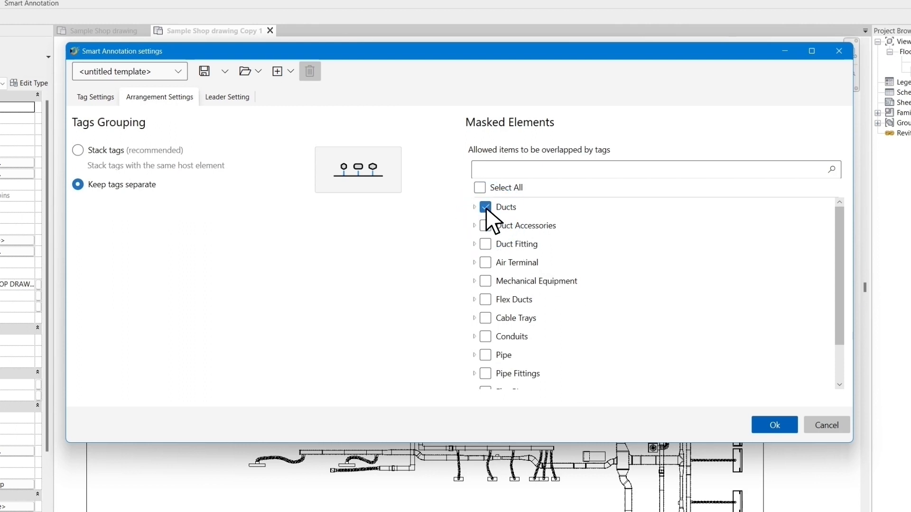
click(485, 207)
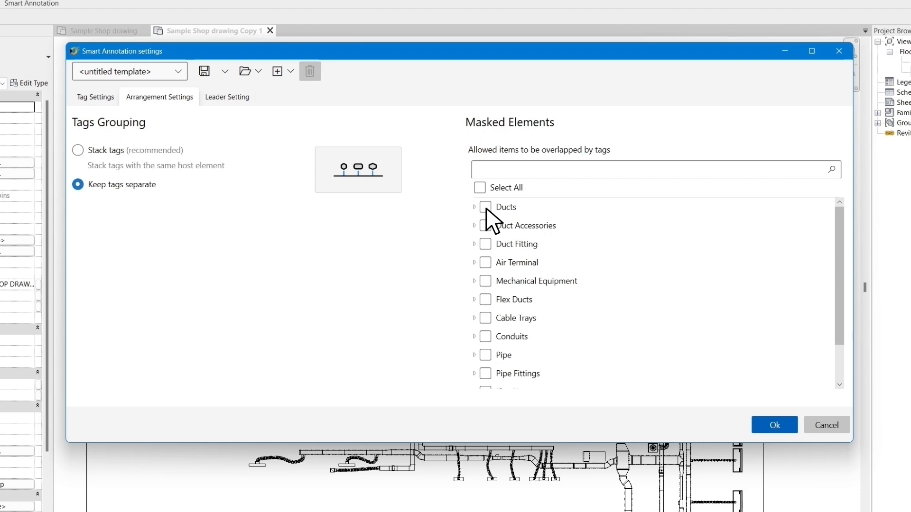
mouse_move(494, 313)
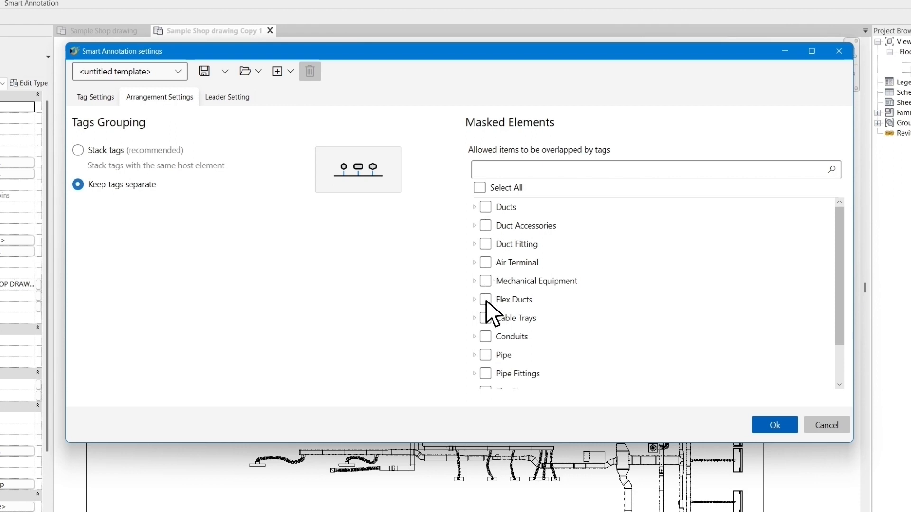
click(485, 300)
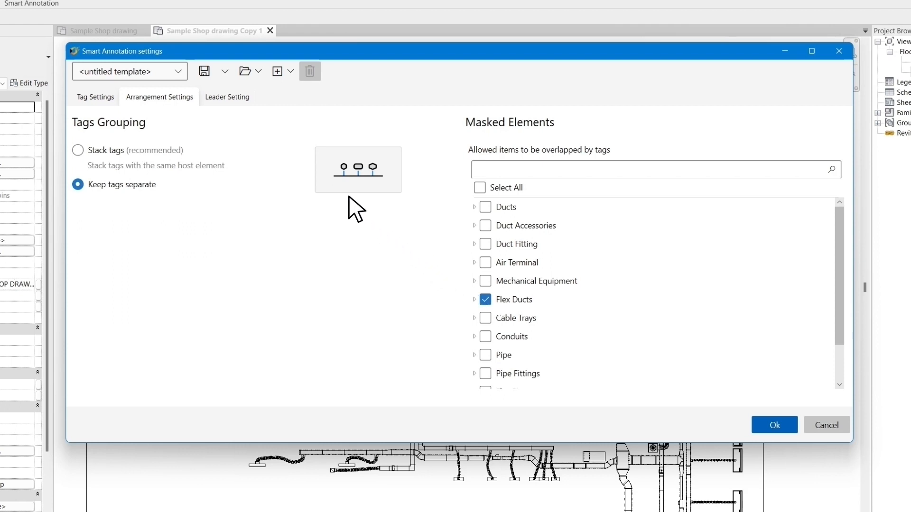
Set tag leaders to Auto with a minimum shoulder length of 150.
click(226, 96)
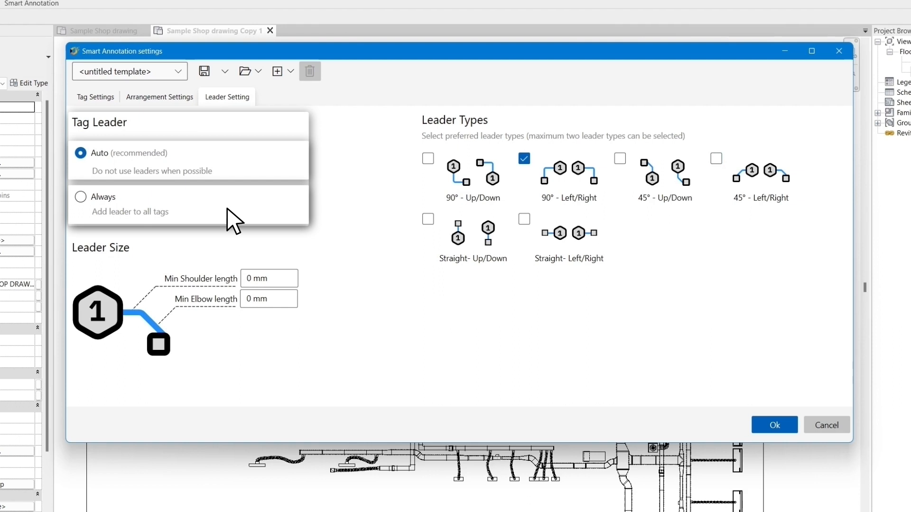
mouse_move(129, 183)
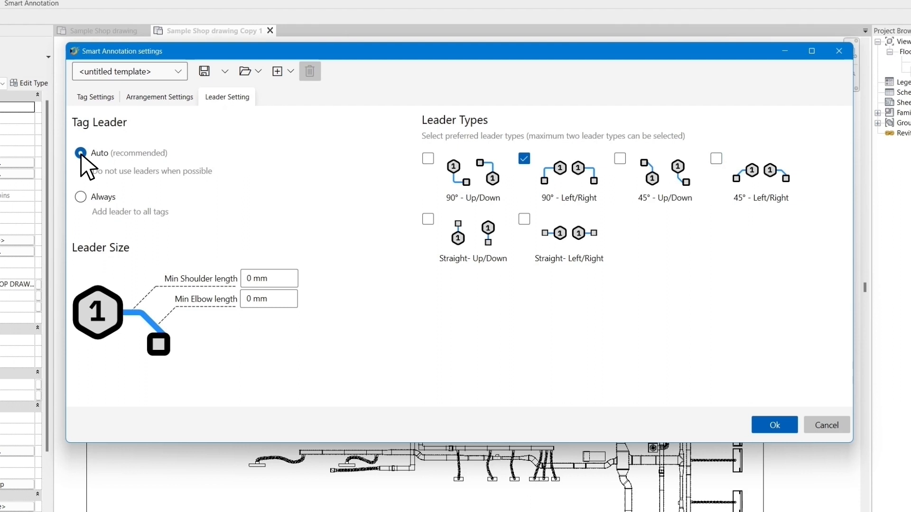
mouse_move(327, 169)
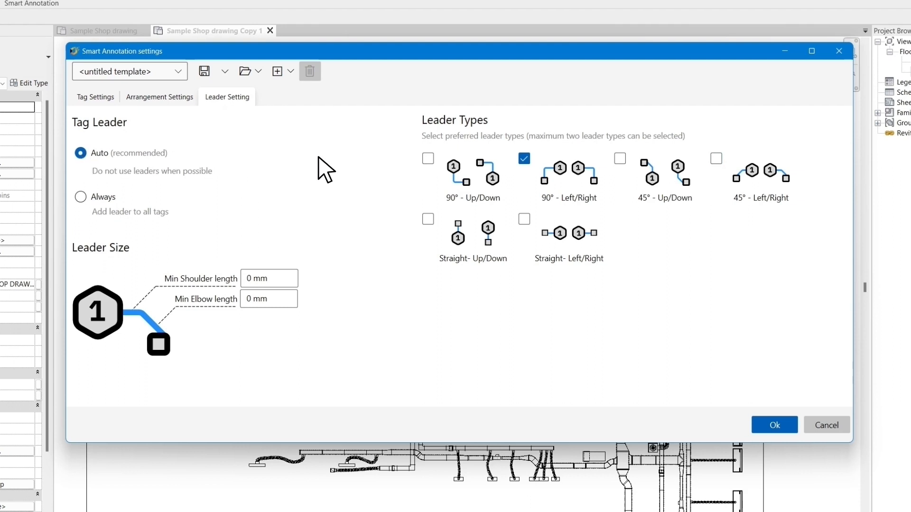
click(619, 158)
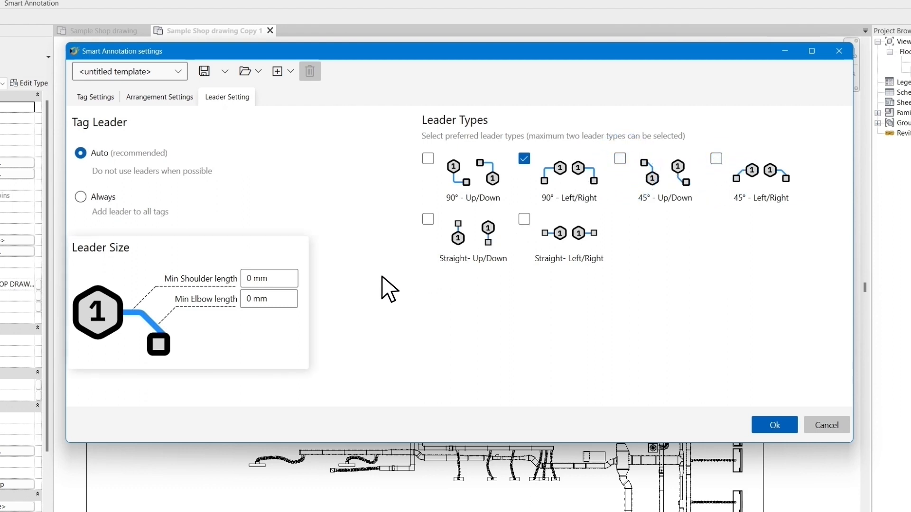
mouse_move(297, 322)
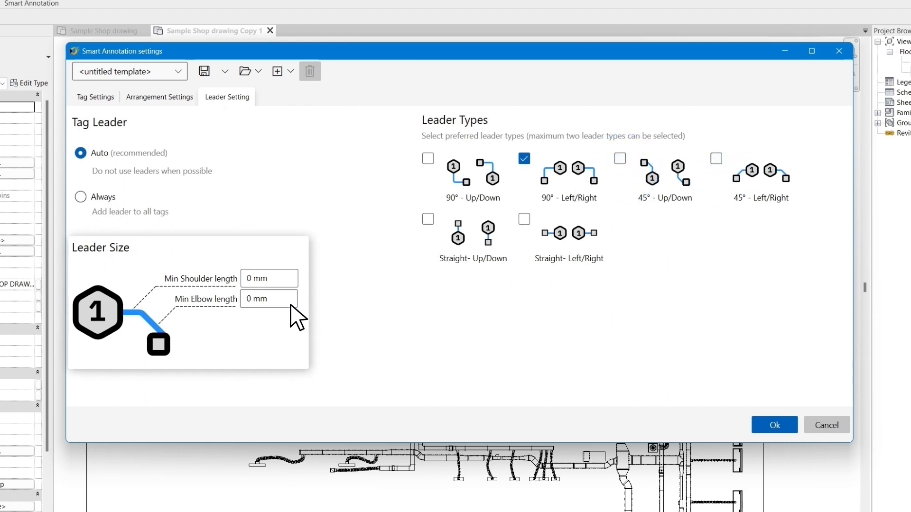
text(150)
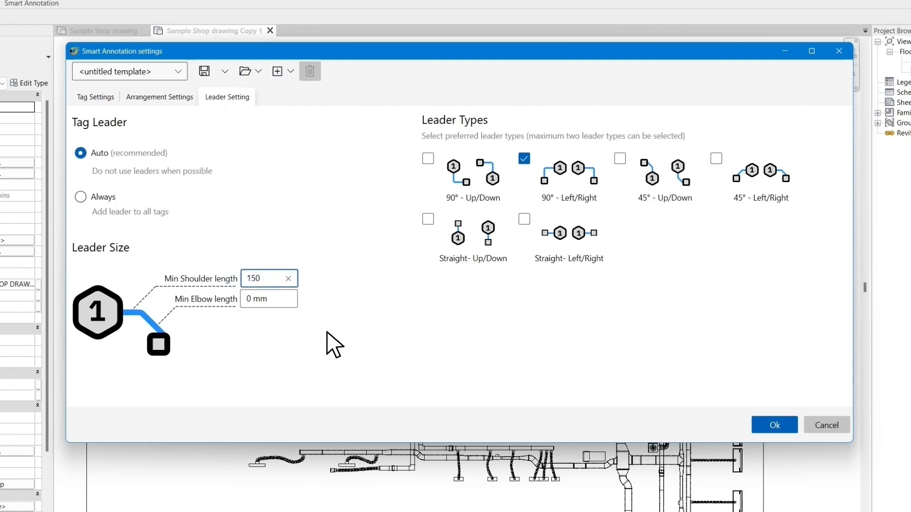
mouse_move(360, 365)
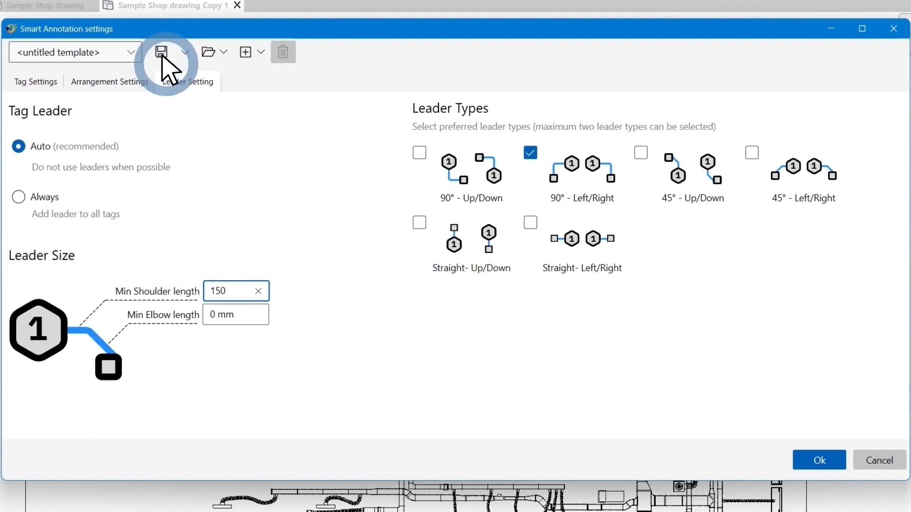
click(161, 52)
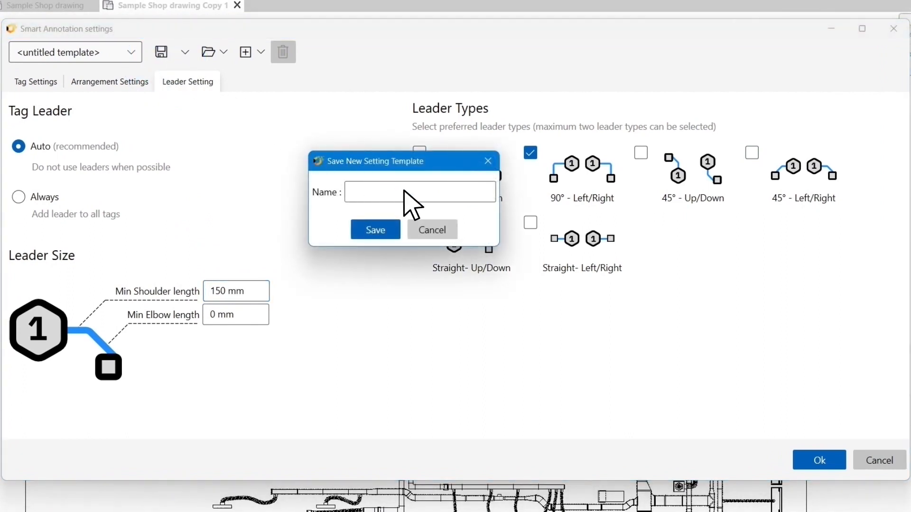
text(test)
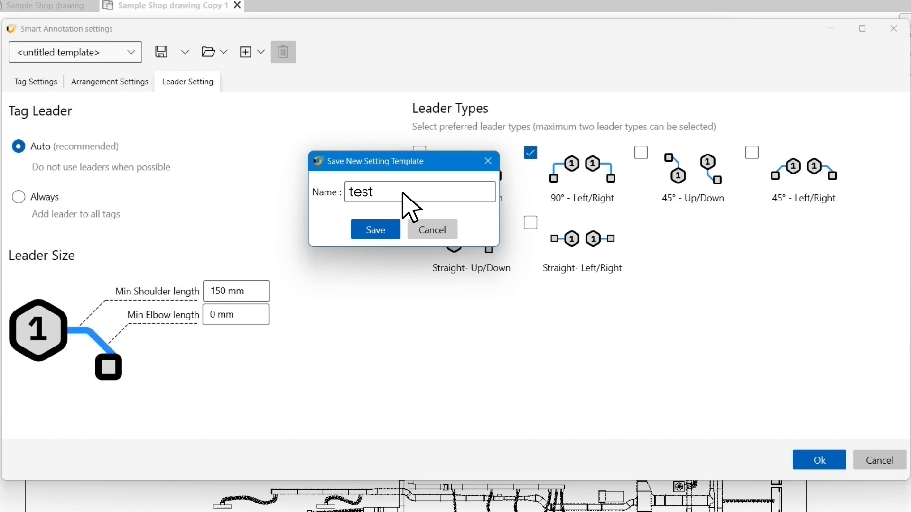
click(375, 230)
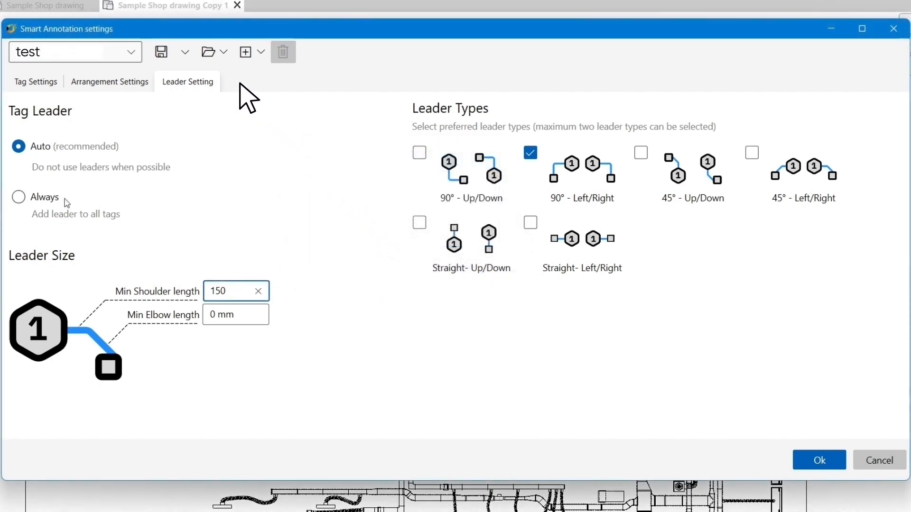
click(223, 51)
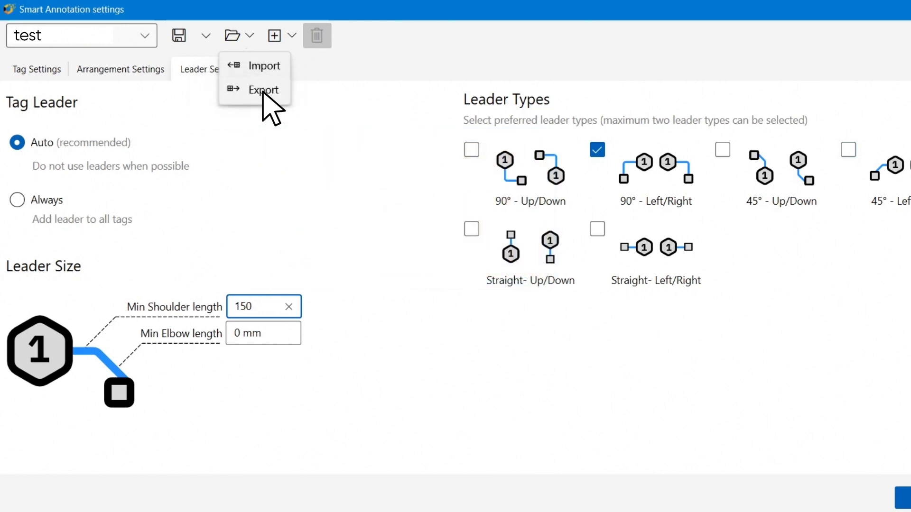
mouse_move(268, 65)
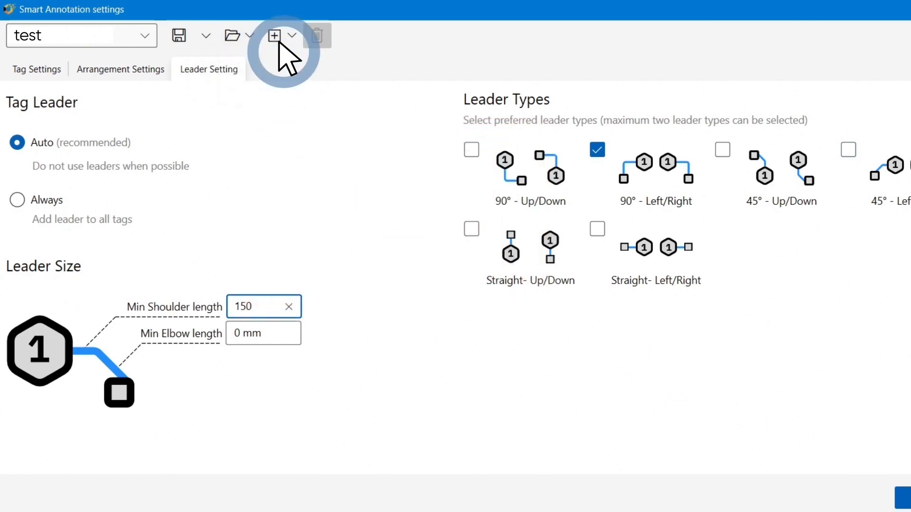
click(291, 36)
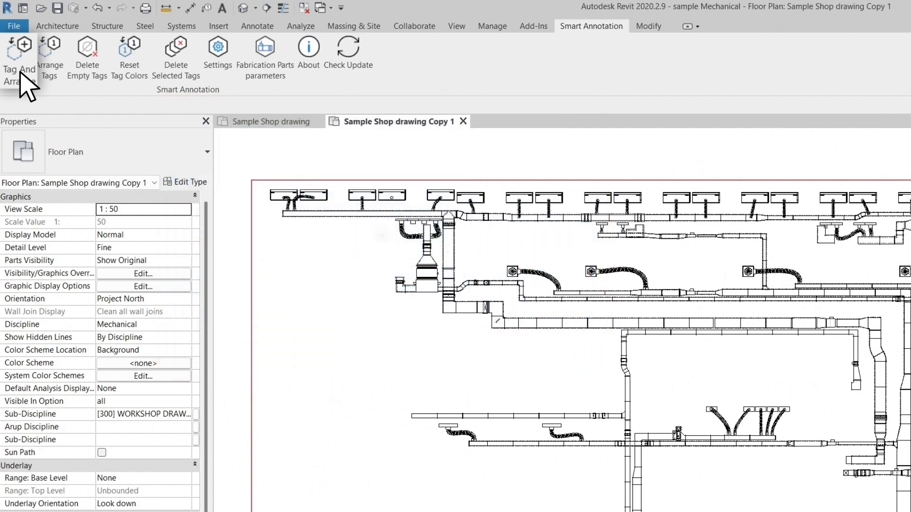
mouse_move(51, 52)
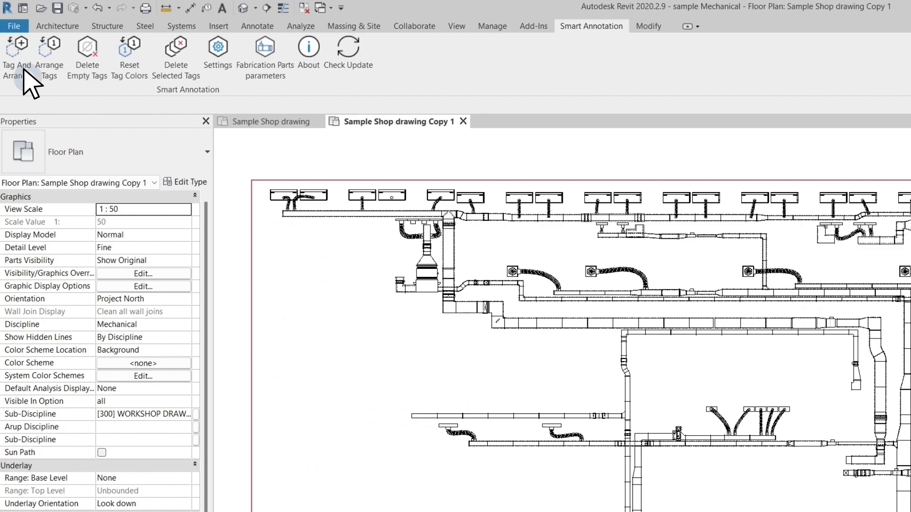
Open the Tag And Arrange dialog from the Smart Annotation ribbon.
click(17, 55)
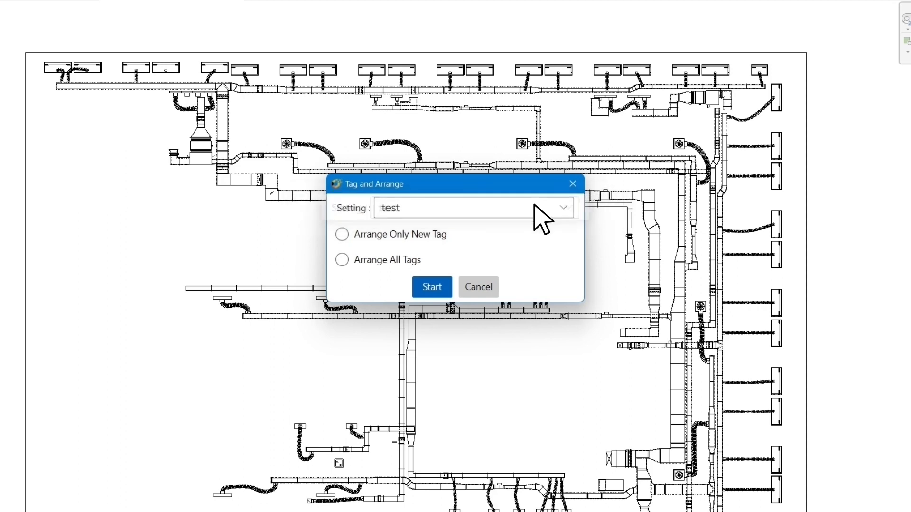
Choose the Shop Drawings setting and arrange only new tags.
click(561, 207)
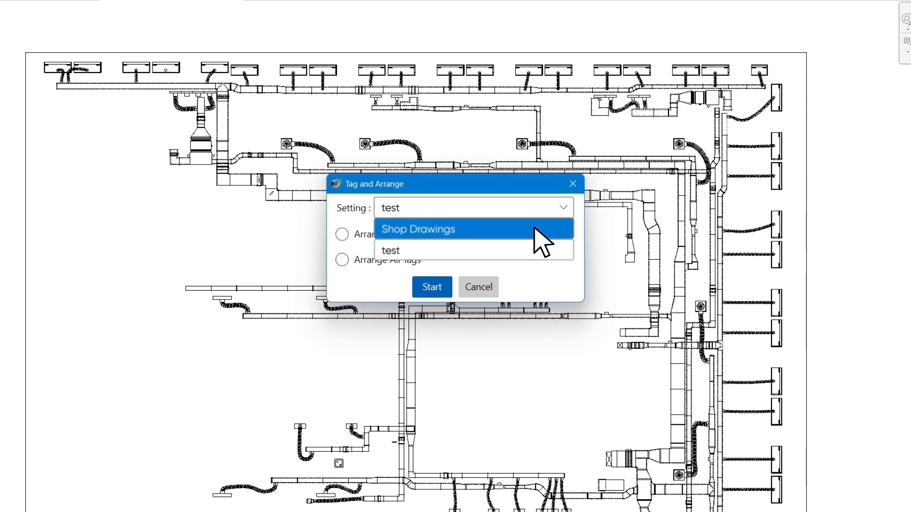
mouse_move(540, 251)
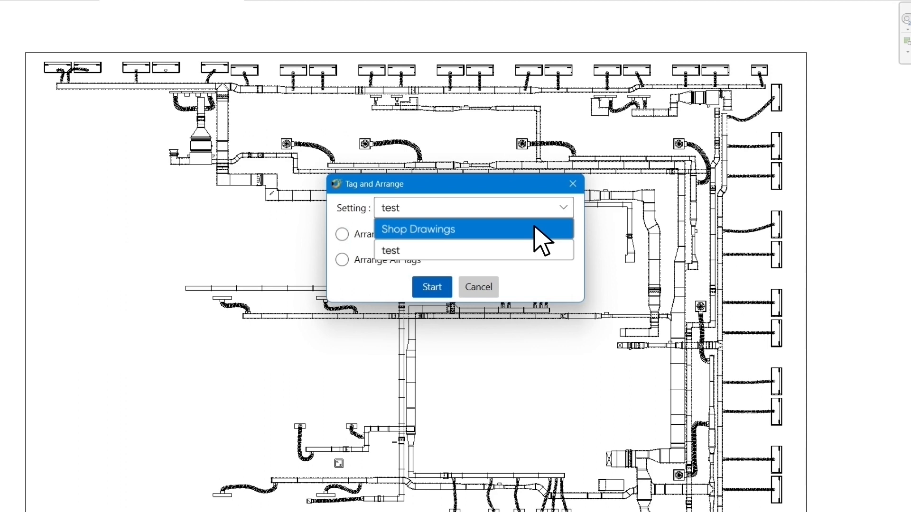
click(417, 228)
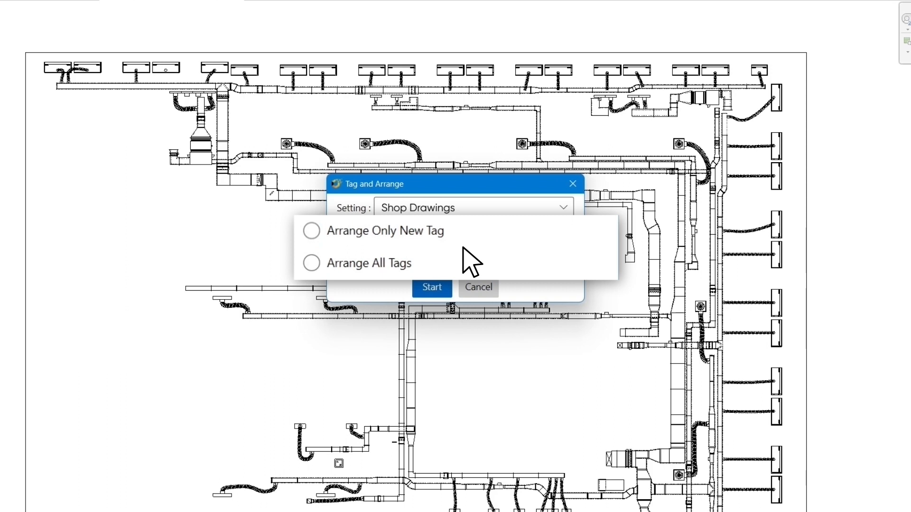
mouse_move(471, 250)
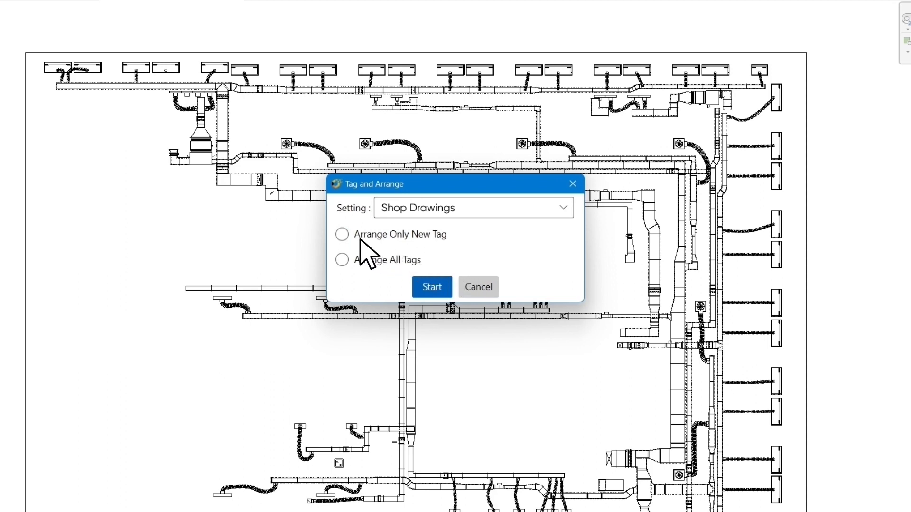
click(342, 233)
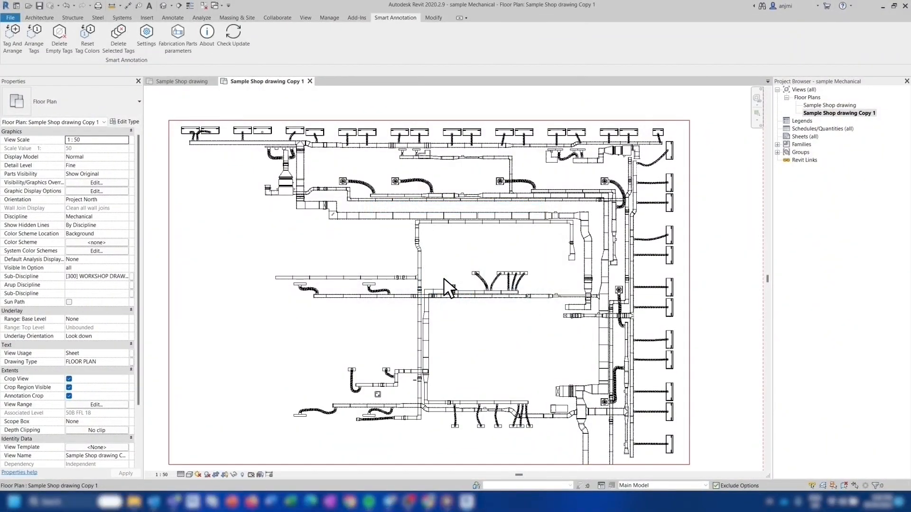
mouse_move(704, 108)
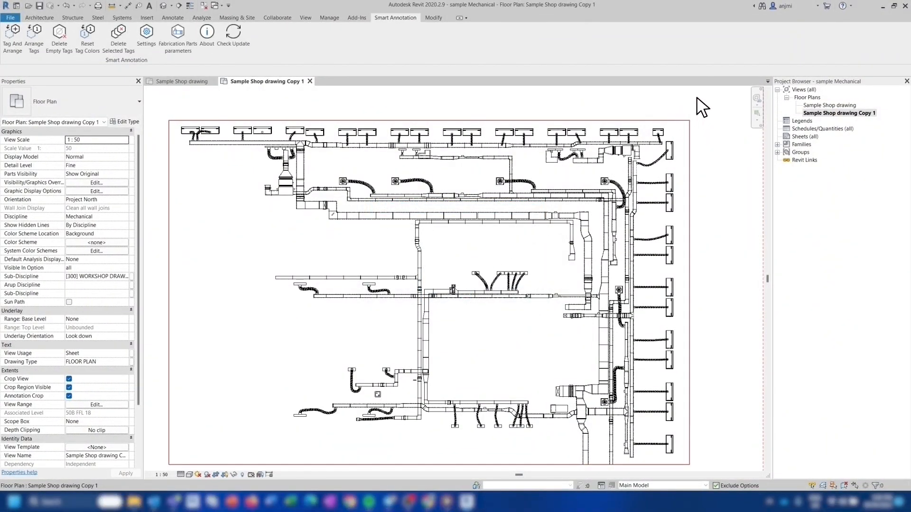
Window-select the ductwork, finish tagging, and close the success message.
drag(701, 106, 601, 176)
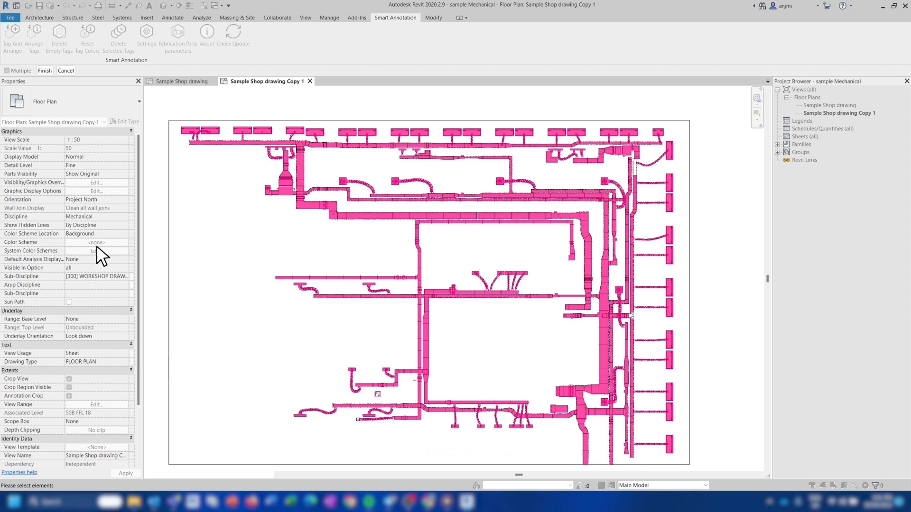
click(45, 70)
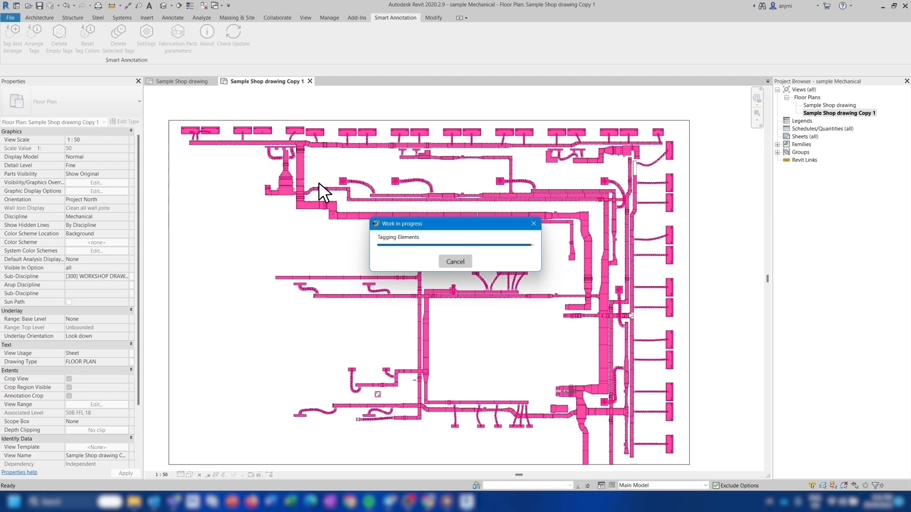
mouse_move(493, 263)
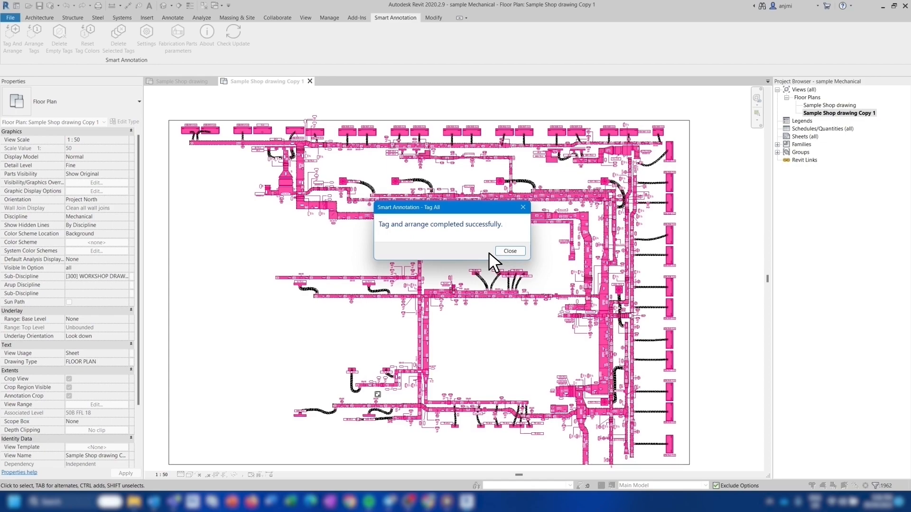
click(510, 251)
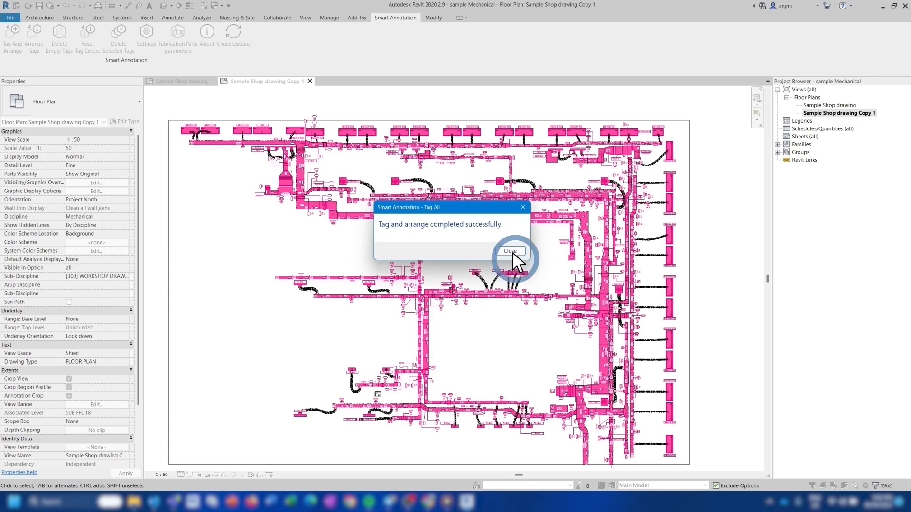
click(510, 251)
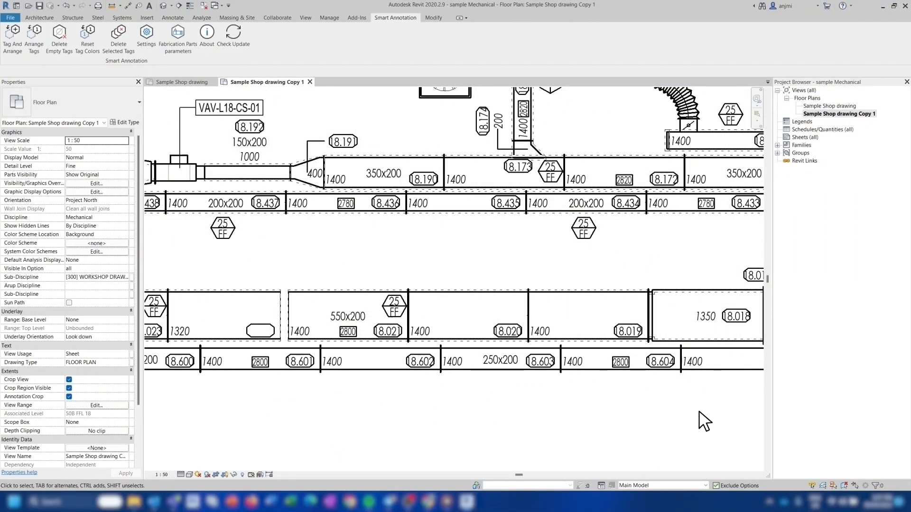
mouse_move(706, 424)
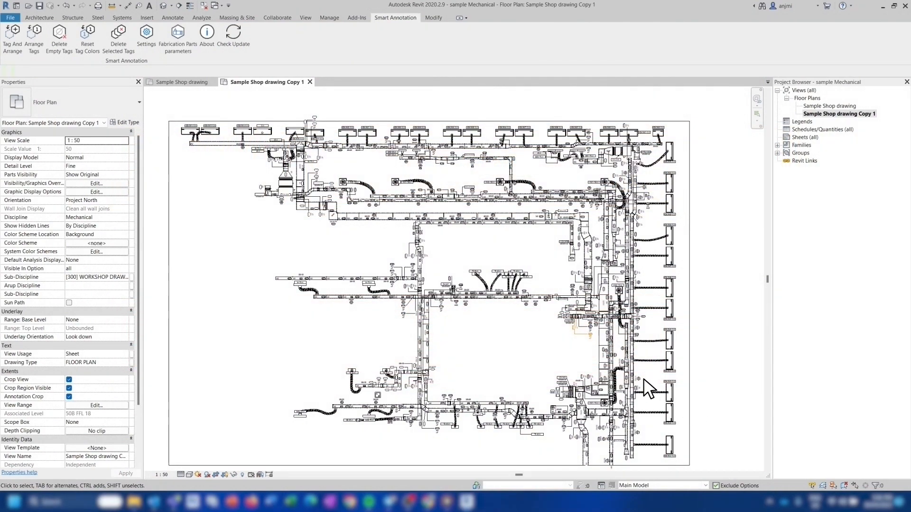
mouse_move(108, 62)
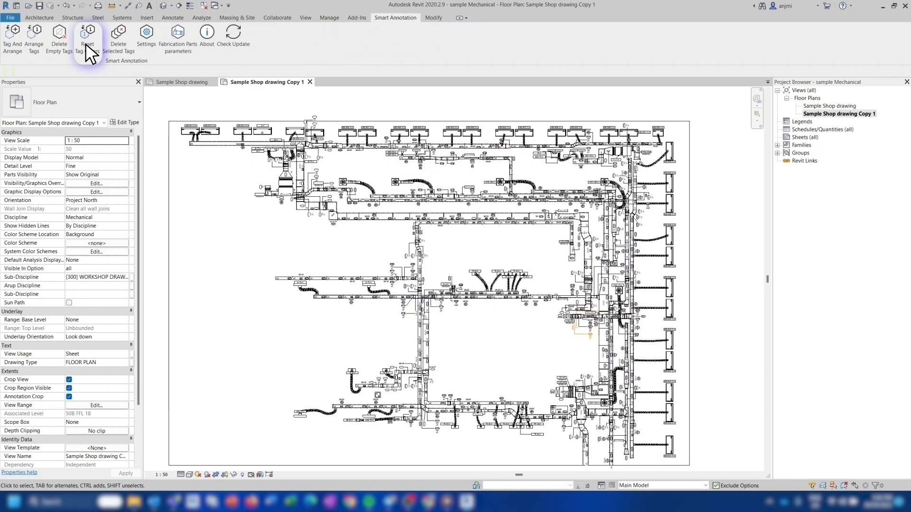
Reset the pink tag colours to normal and confirm.
click(88, 33)
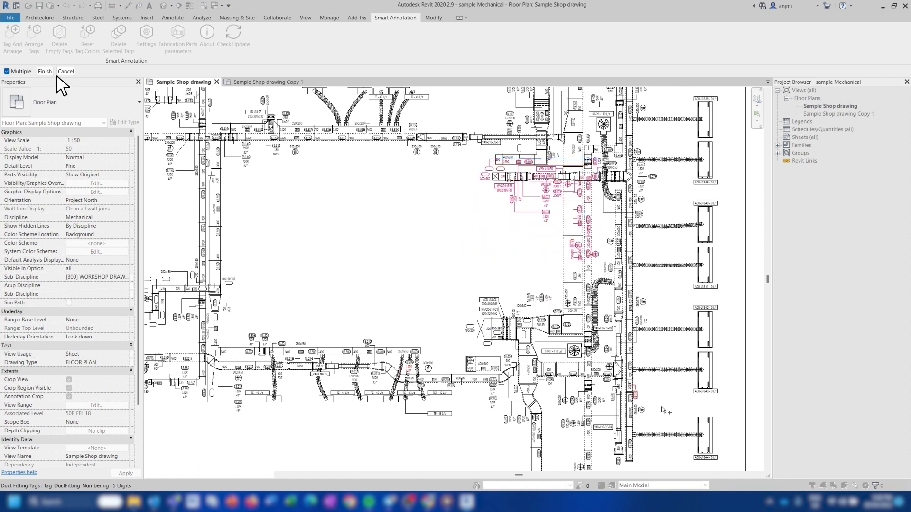
click(86, 35)
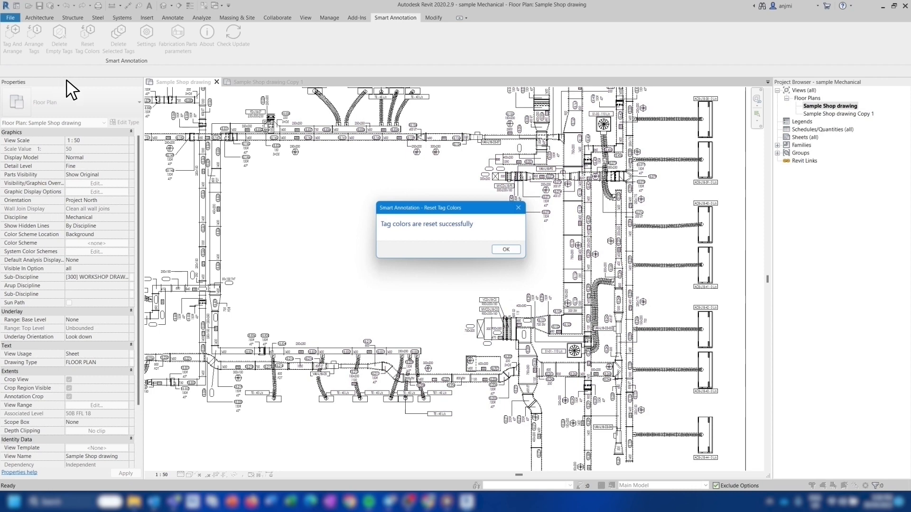
click(504, 249)
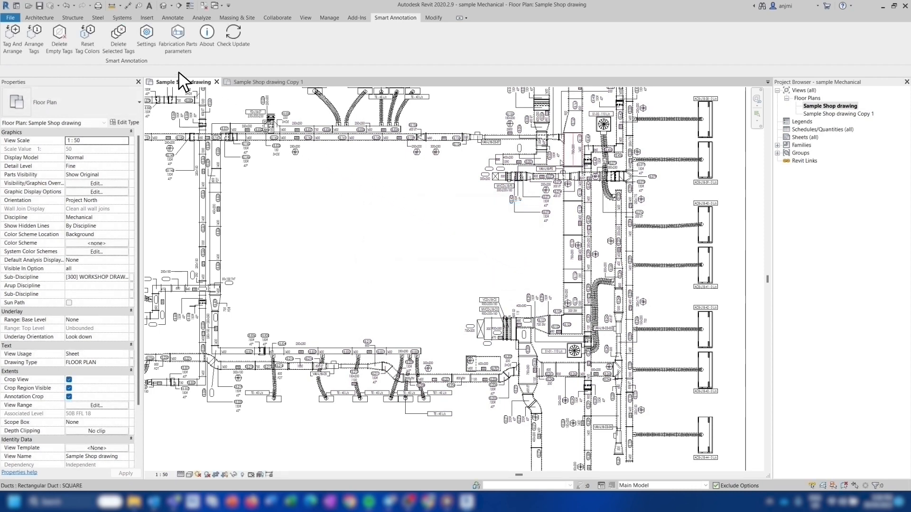
Delete the tags in two window-selected plan regions and confirm the deletion.
click(117, 35)
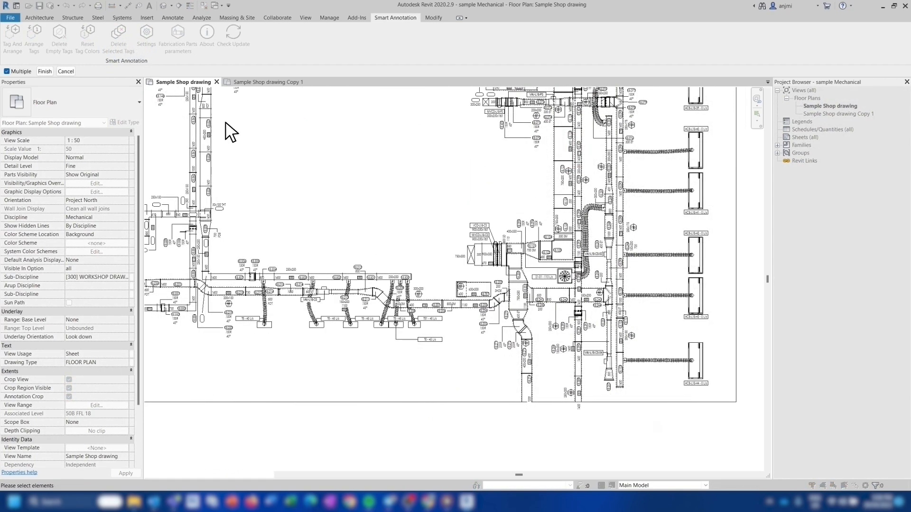
drag(227, 132, 422, 251)
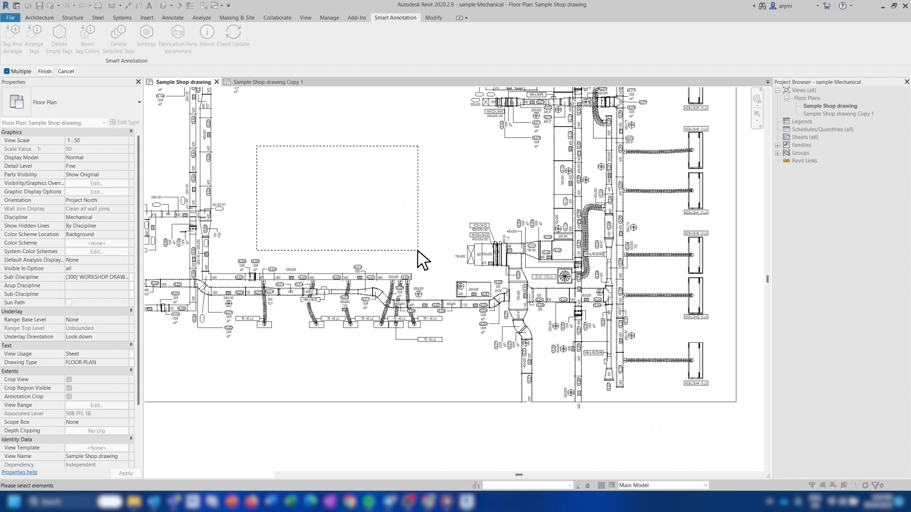
drag(418, 261, 662, 412)
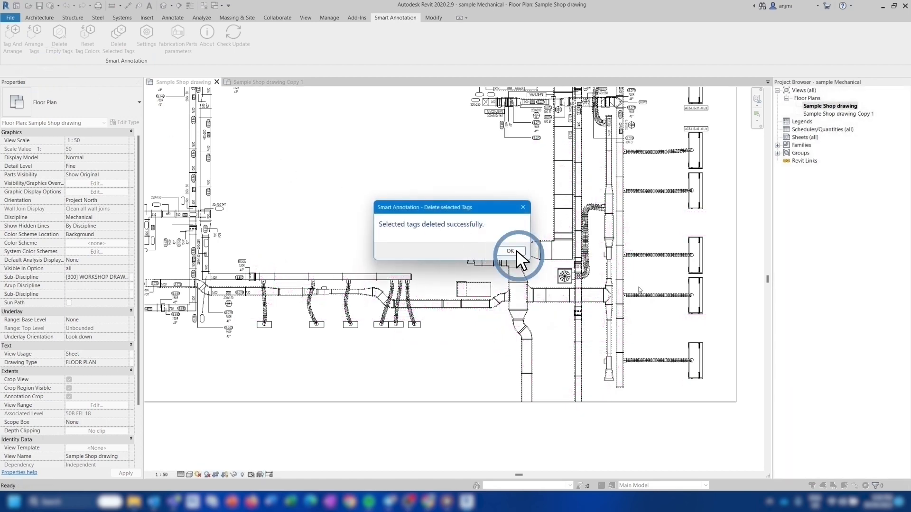
click(510, 251)
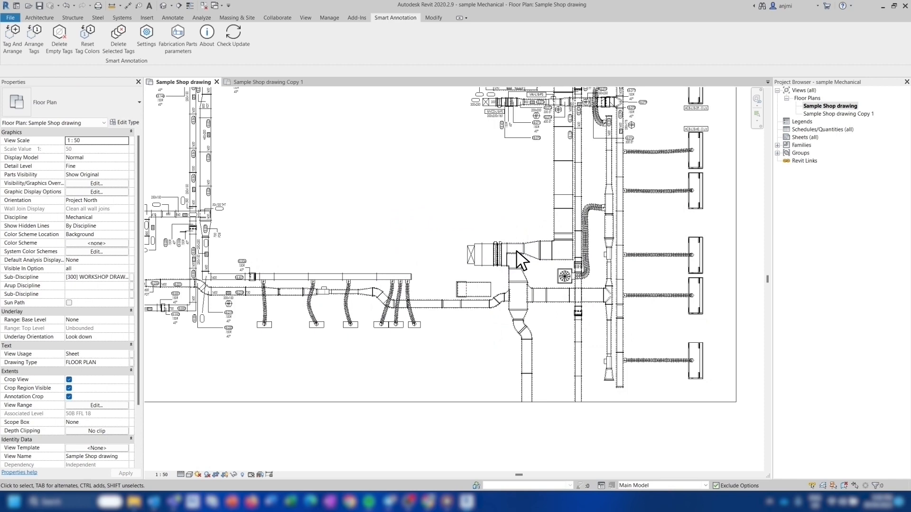
mouse_move(811, 450)
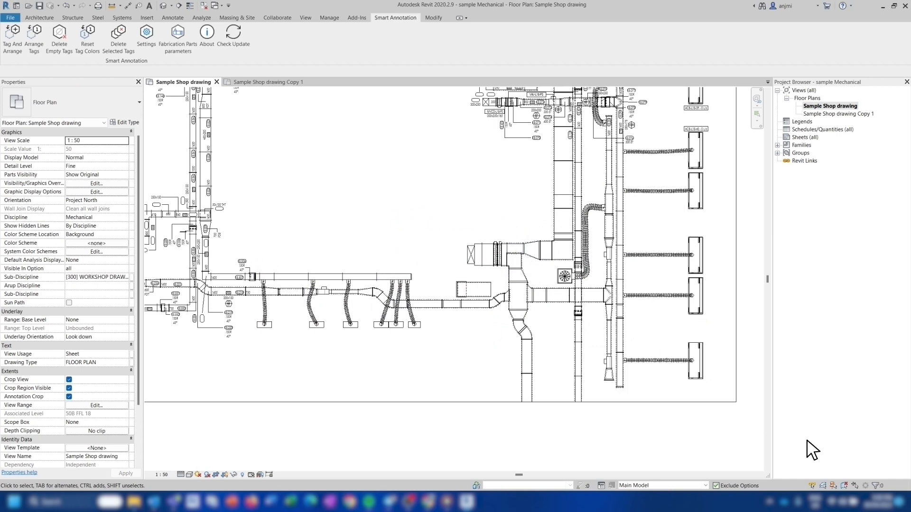